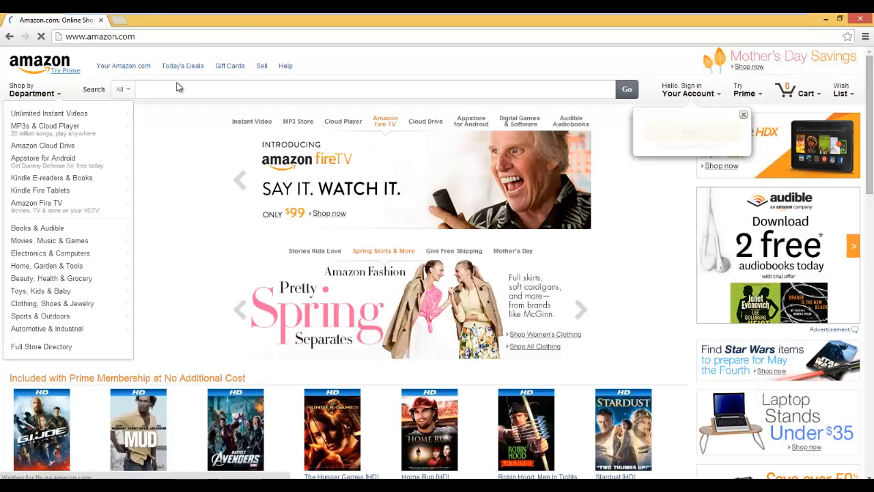
- Search Books for 'dune paperback', reach Dune by Frank Herbert and add it to the cart
{"action": "type", "text": "dune paperback"}
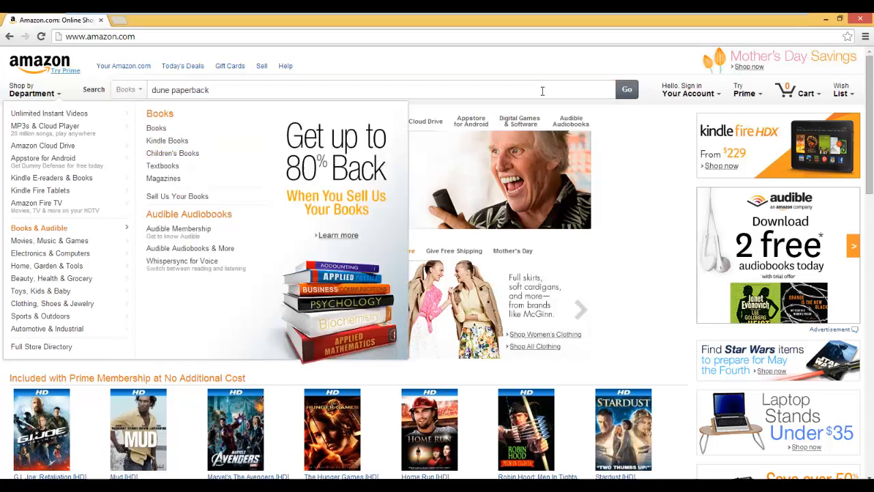
{"action": "left_click", "coordinate": [625, 91]}
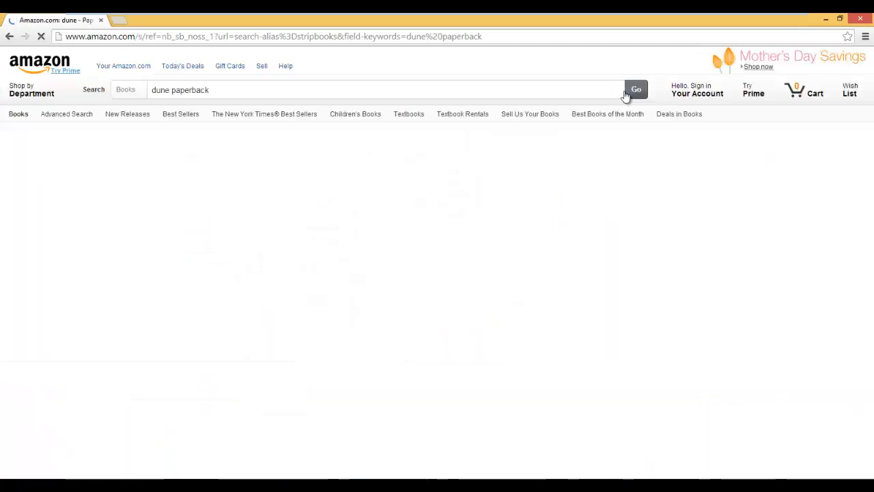
{"action": "left_click", "coordinate": [634, 90]}
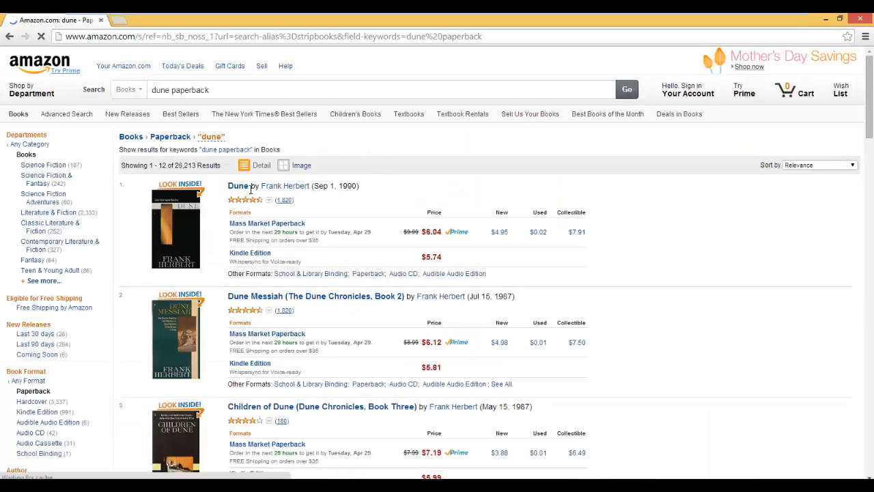
{"action": "left_click", "coordinate": [238, 186]}
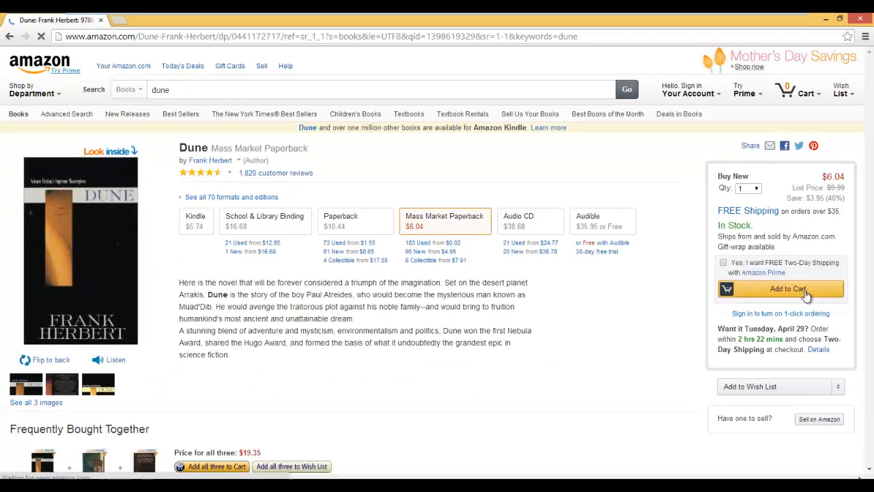
{"action": "left_click", "coordinate": [781, 288]}
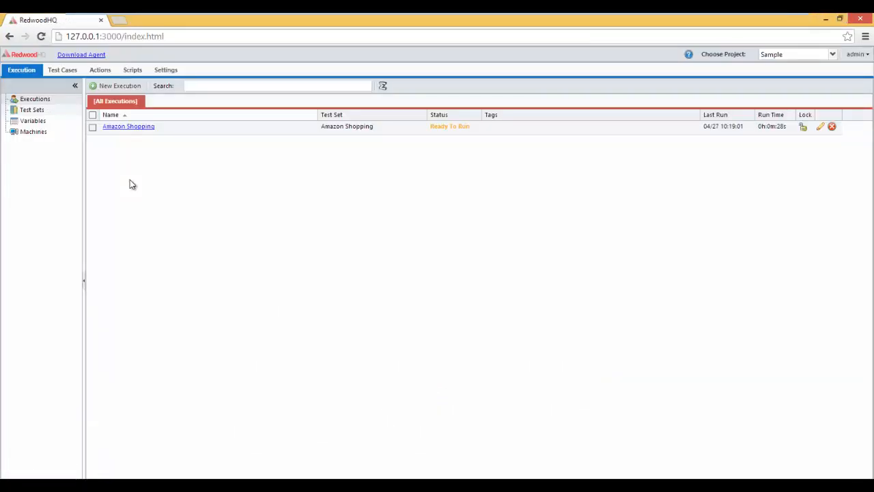
- Filter actions by 'sea' and open Search Amazon from the amazon folder in the Actions Tree
{"action": "left_click", "coordinate": [99, 70]}
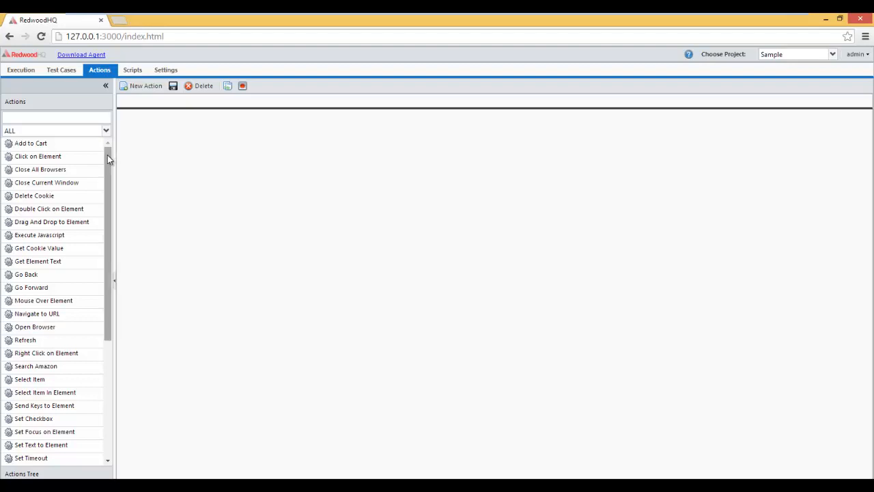
{"action": "mouse_move", "coordinate": [109, 159]}
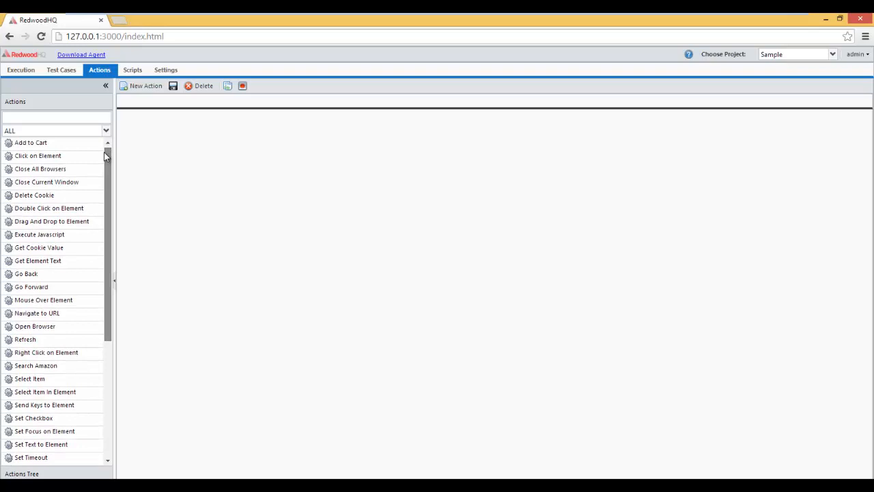
{"action": "left_click", "coordinate": [55, 118]}
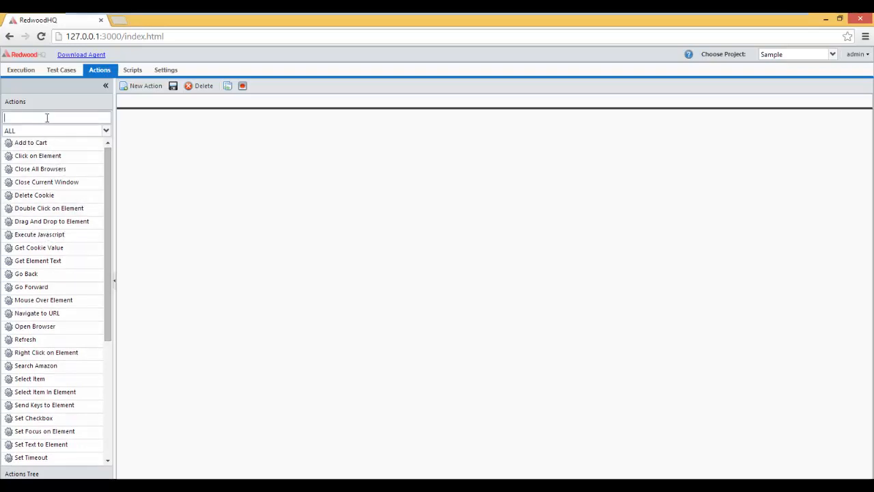
{"action": "type", "text": "sea"}
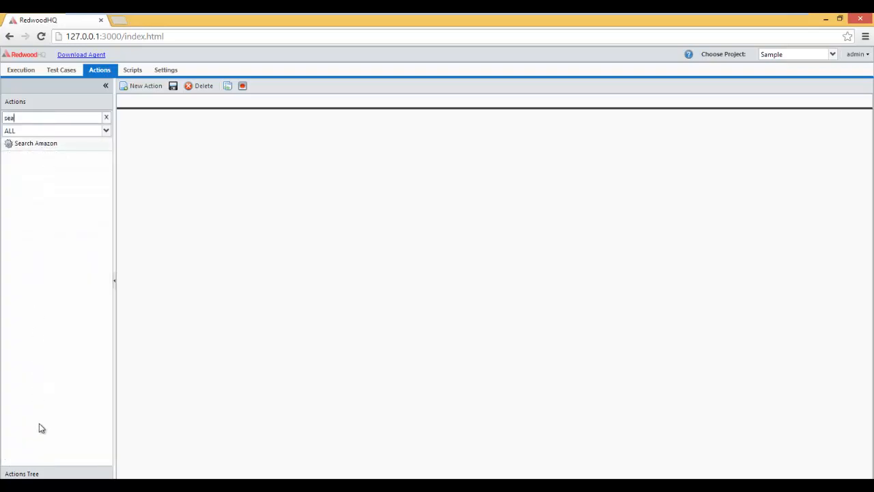
{"action": "left_click", "coordinate": [106, 118]}
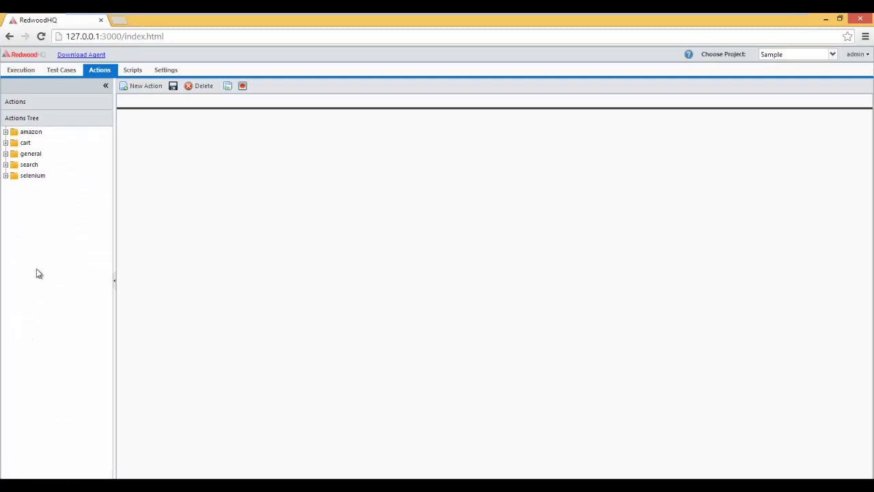
{"action": "left_click", "coordinate": [6, 131]}
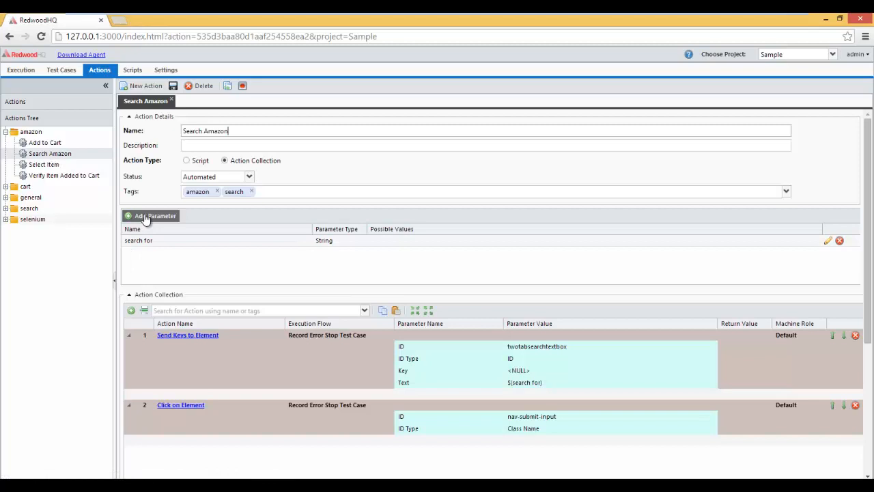
- Add a String parameter named 'department' below 'search for' in Search Amazon
{"action": "left_click", "coordinate": [150, 215]}
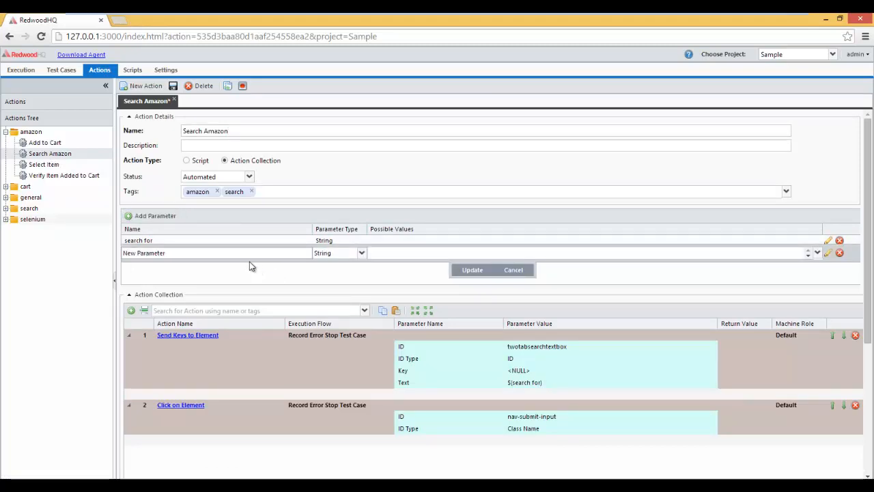
{"action": "type", "text": "department"}
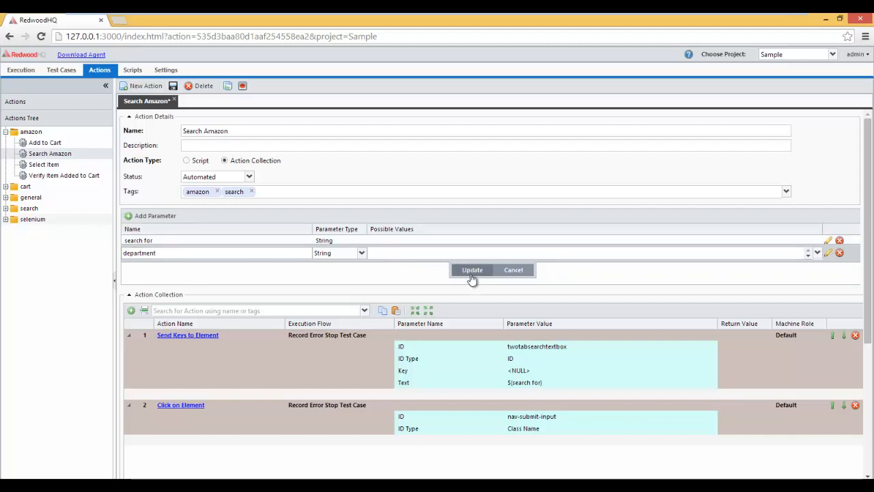
{"action": "left_click", "coordinate": [473, 270]}
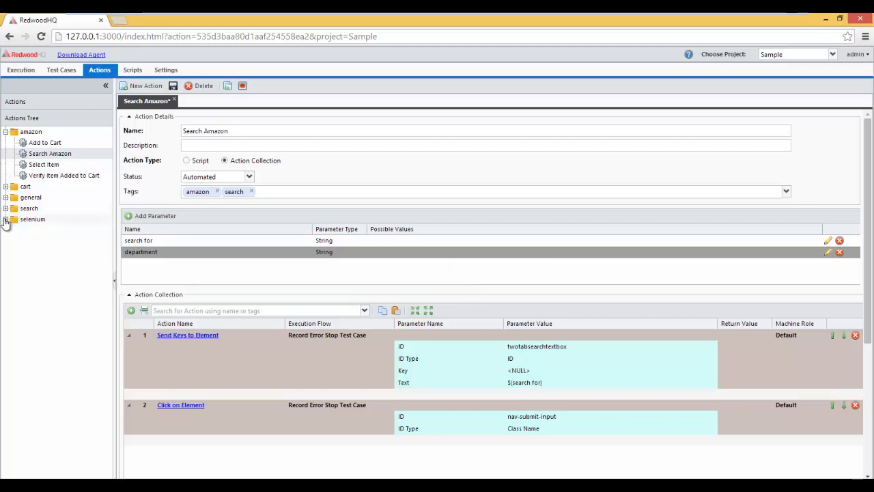
- Expand the selenium folder in the Actions Tree to list its built-in actions
{"action": "left_click", "coordinate": [6, 219]}
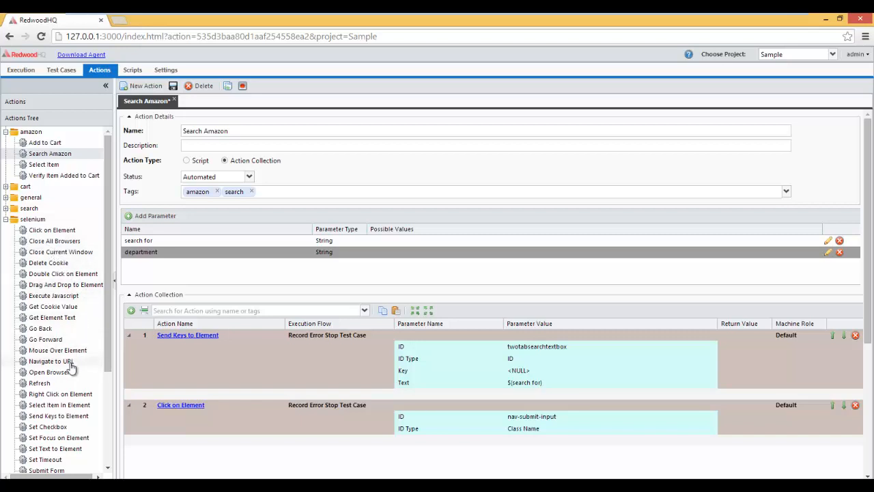
{"action": "mouse_move", "coordinate": [66, 415]}
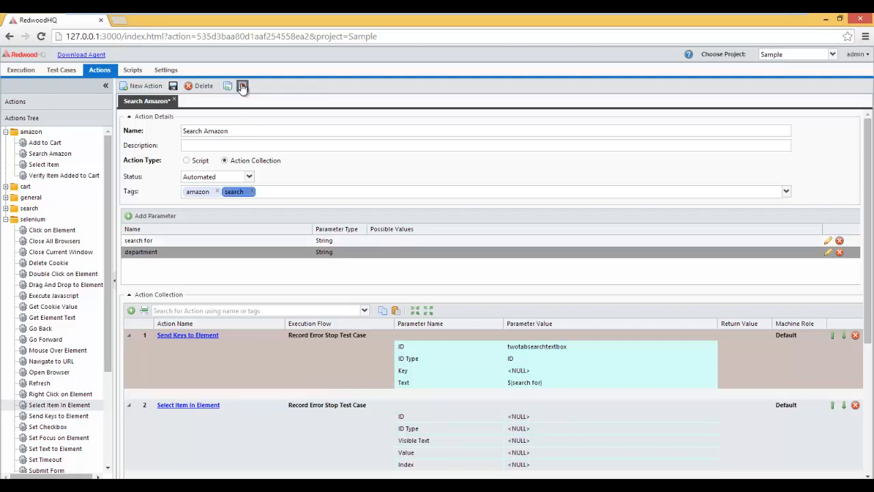
{"action": "left_click", "coordinate": [243, 85]}
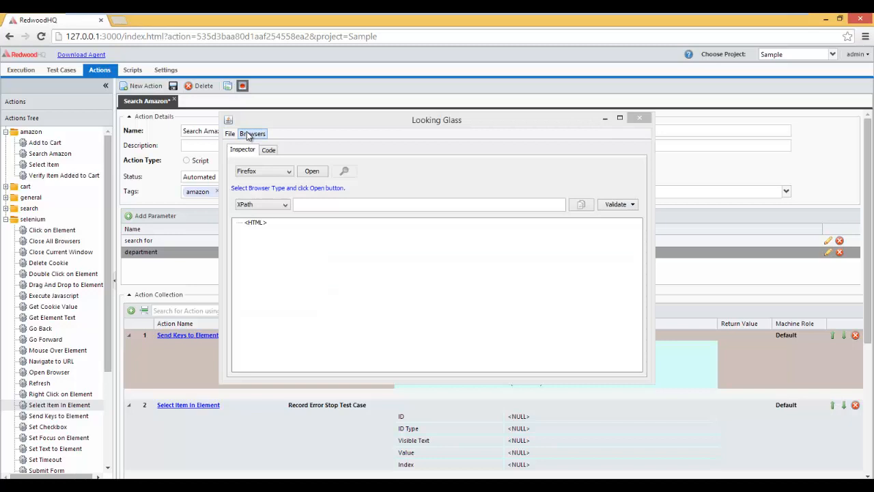
{"action": "left_click", "coordinate": [311, 171]}
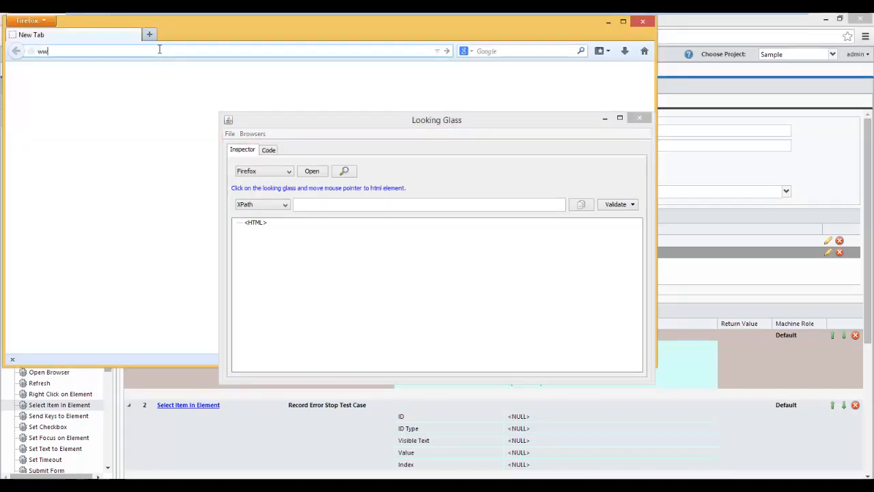
{"action": "type", "text": "www.amazon.com"}
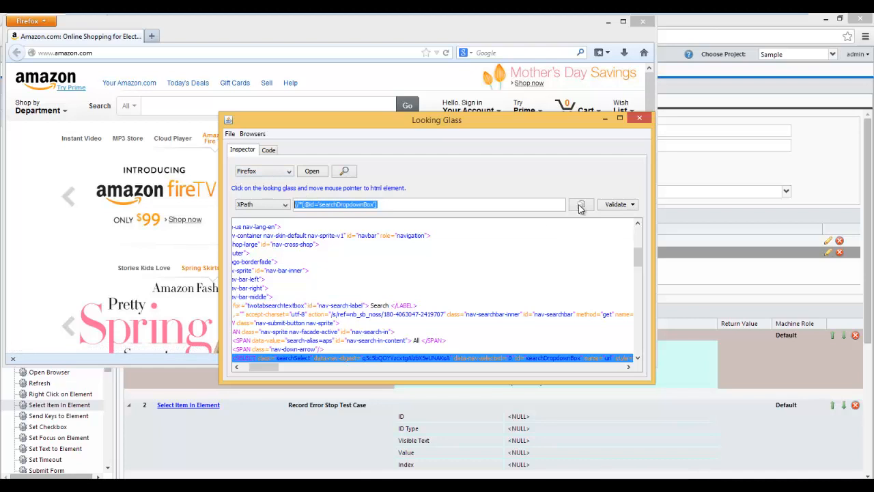
{"action": "left_click", "coordinate": [582, 205]}
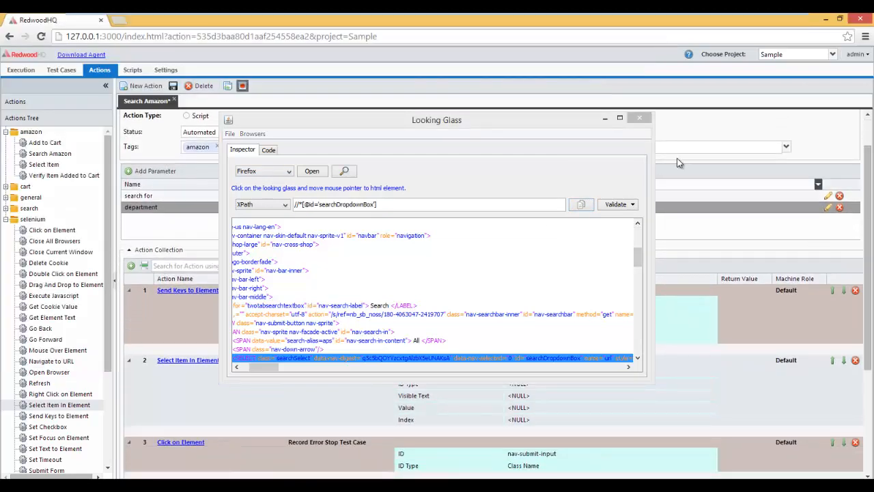
{"action": "left_click", "coordinate": [639, 117]}
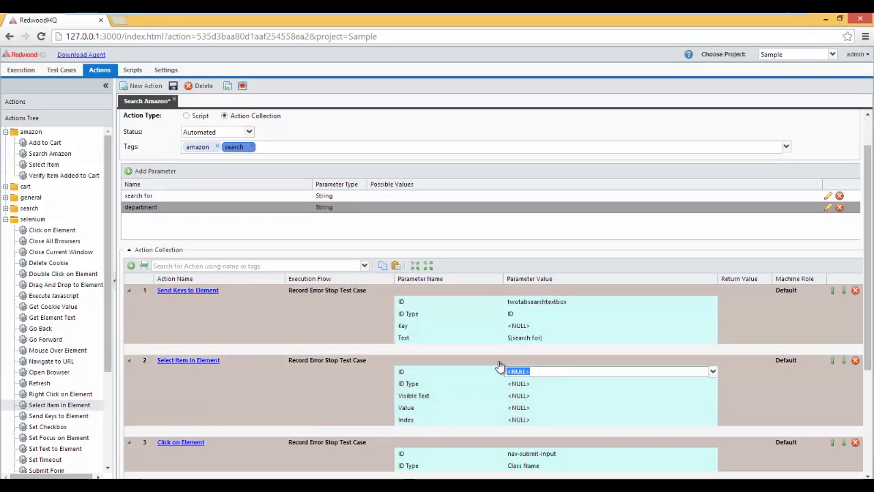
{"action": "type", "text": "//*[@id='searchDropdownBox']"}
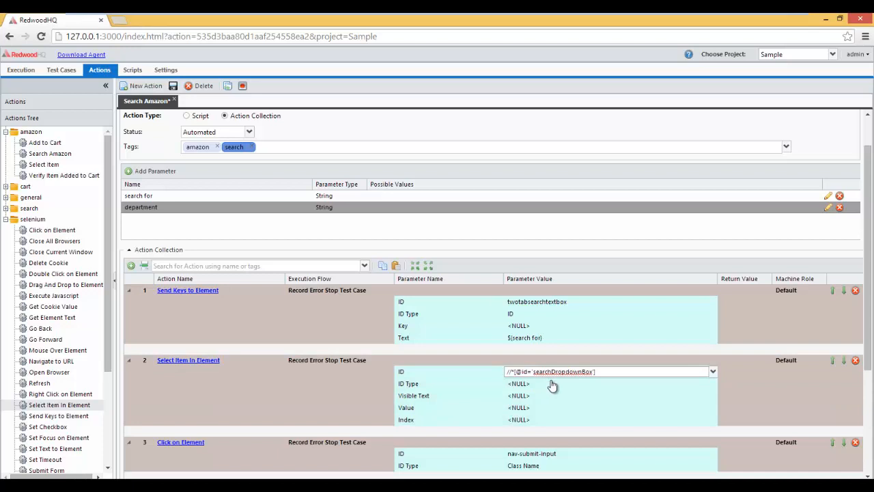
{"action": "left_click", "coordinate": [607, 382]}
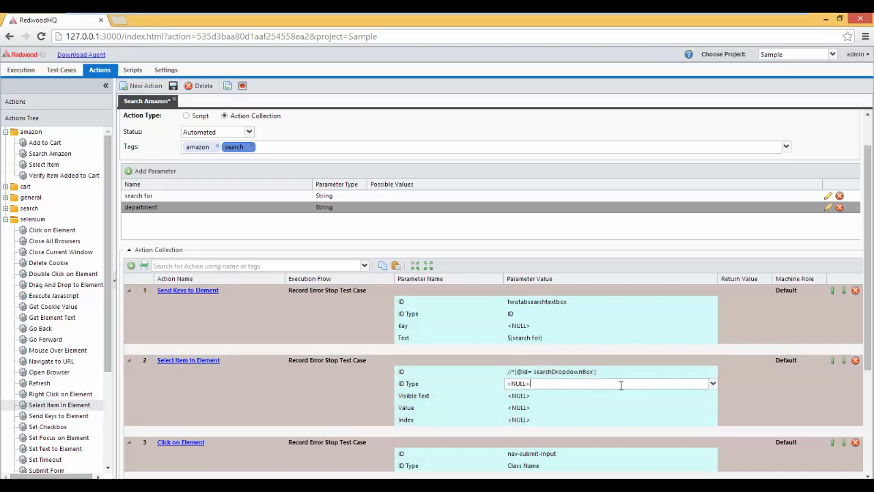
{"action": "left_click", "coordinate": [713, 382]}
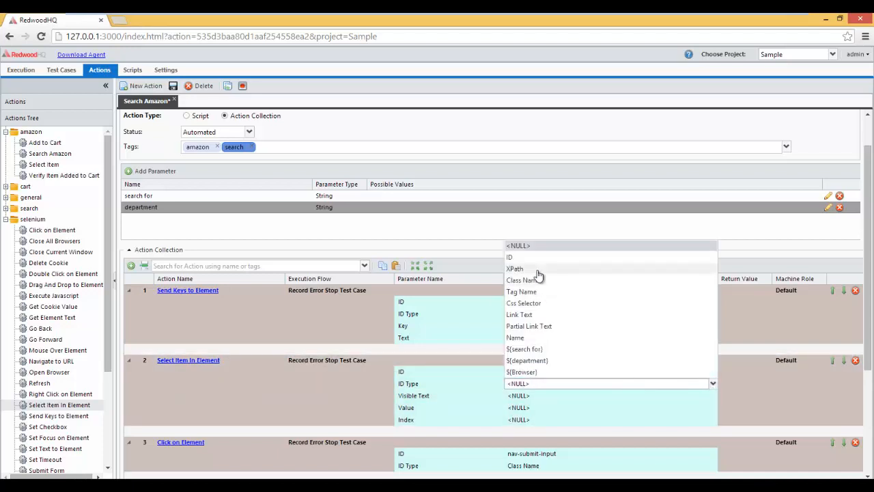
{"action": "left_click", "coordinate": [513, 268]}
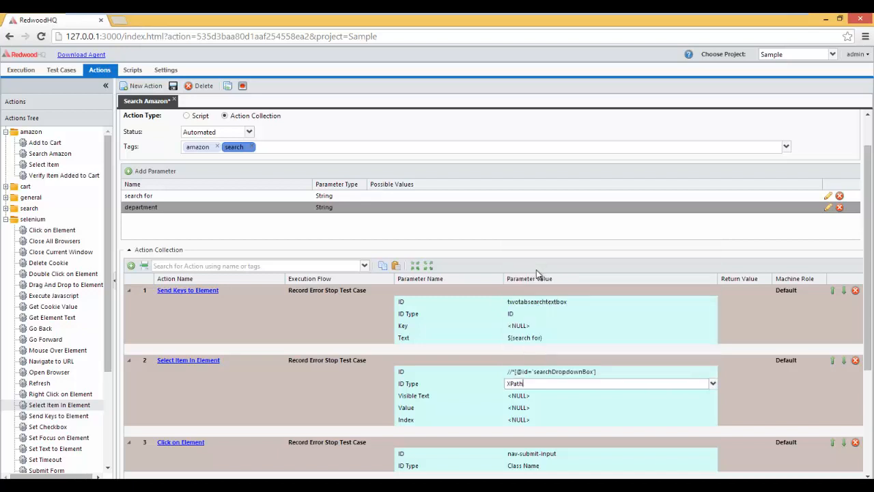
{"action": "mouse_move", "coordinate": [552, 402]}
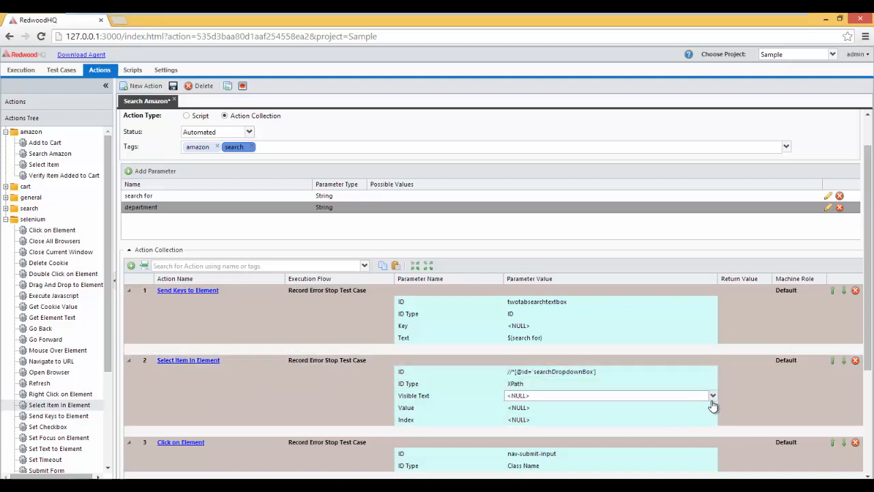
- Set its visible text to ${department} and move it above Send Keys as step 1
{"action": "left_click", "coordinate": [713, 396]}
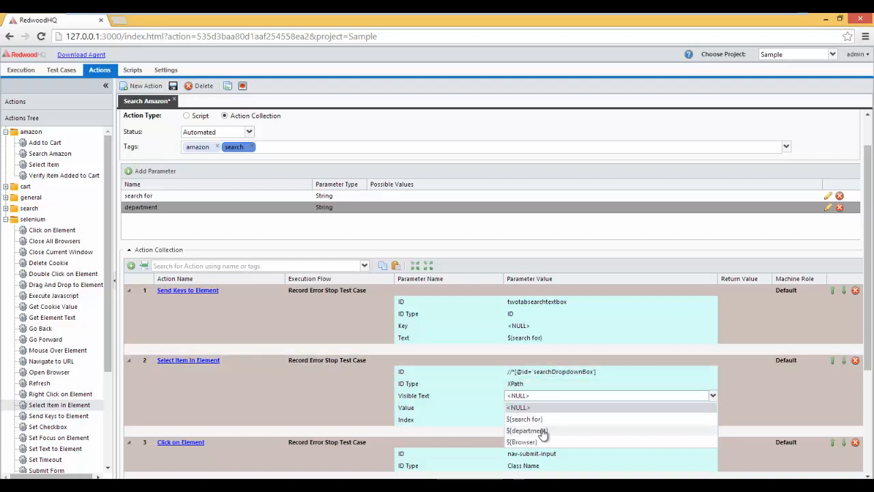
{"action": "left_click", "coordinate": [527, 430]}
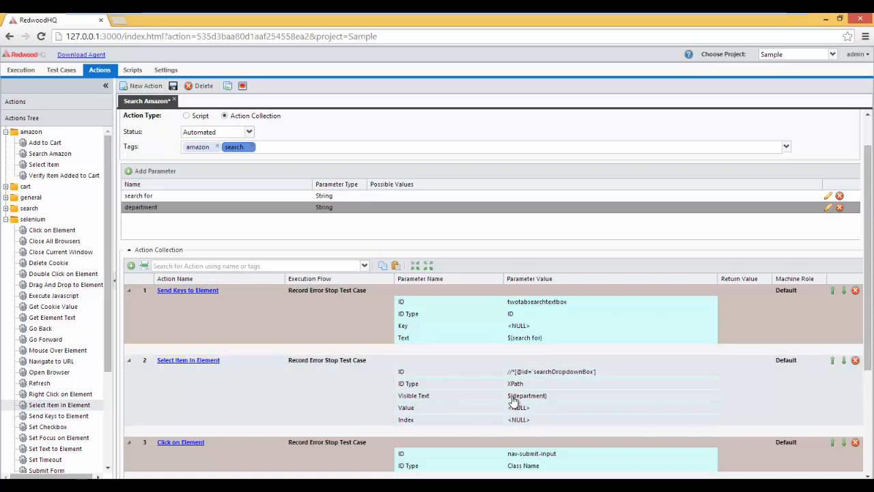
{"action": "mouse_move", "coordinate": [493, 364]}
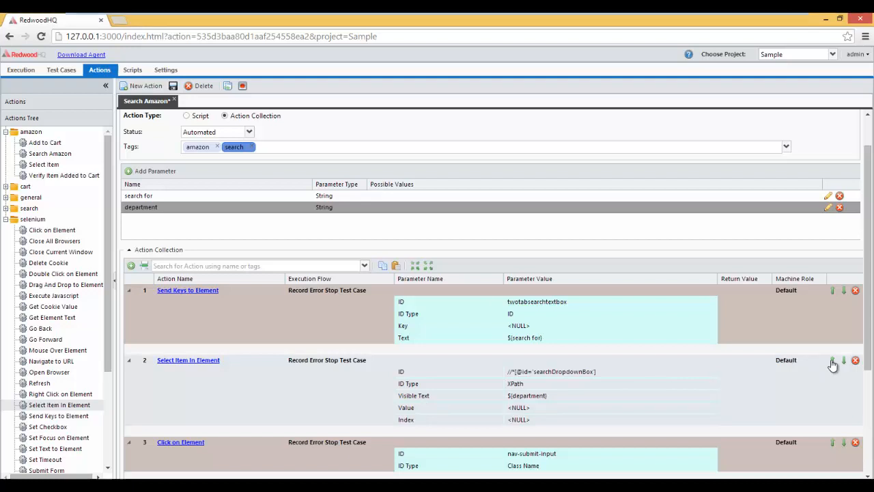
{"action": "mouse_move", "coordinate": [833, 363]}
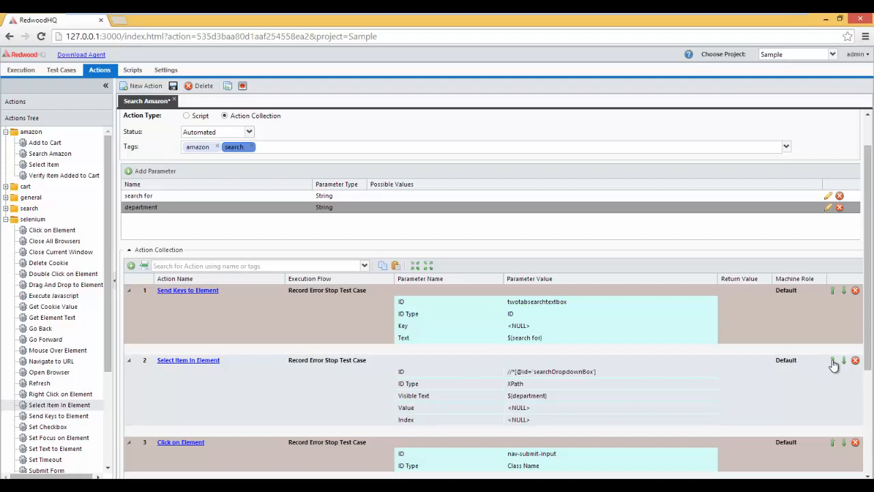
{"action": "left_click", "coordinate": [833, 361]}
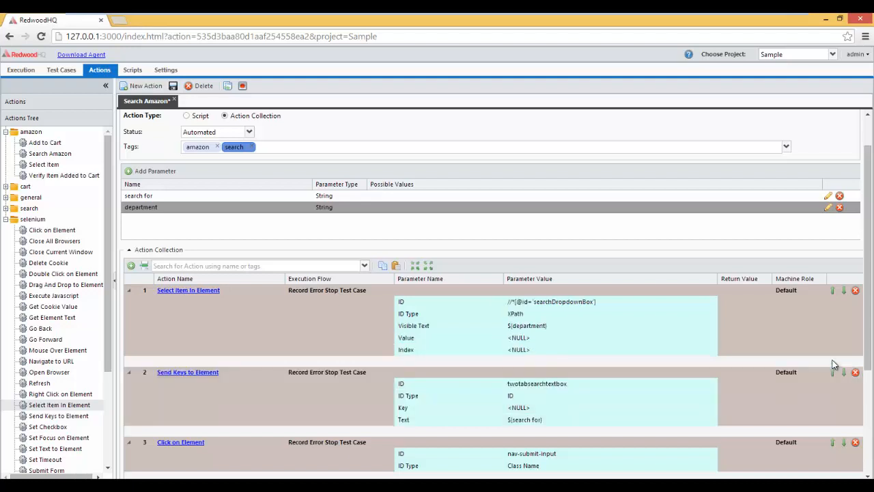
{"action": "mouse_move", "coordinate": [172, 85]}
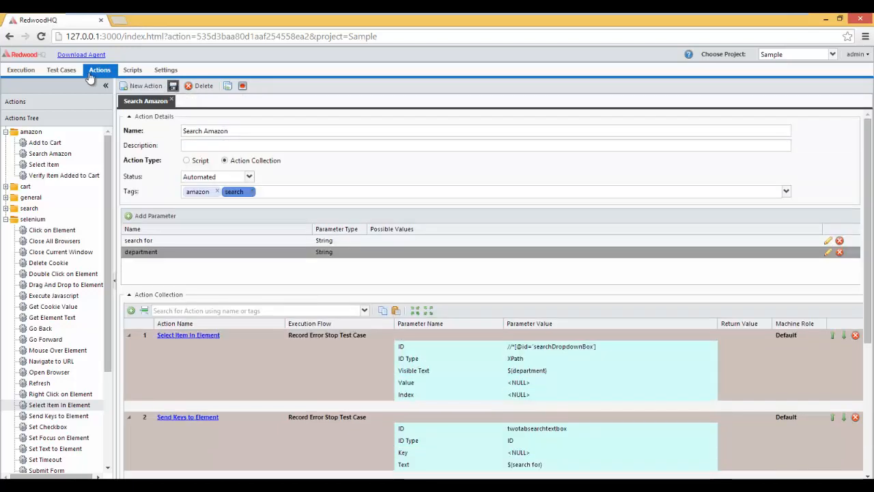
- Create a new test case named 'Add Dune to Cart' tagged amazon
{"action": "left_click", "coordinate": [60, 69]}
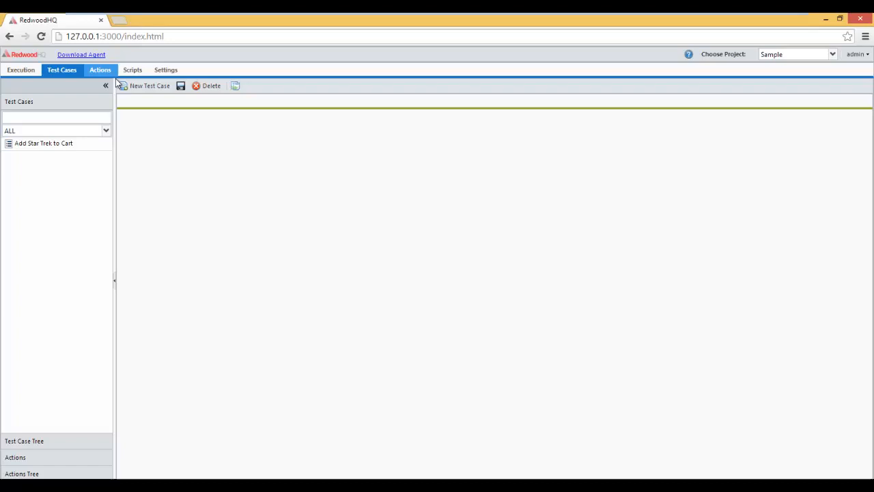
{"action": "mouse_move", "coordinate": [141, 90]}
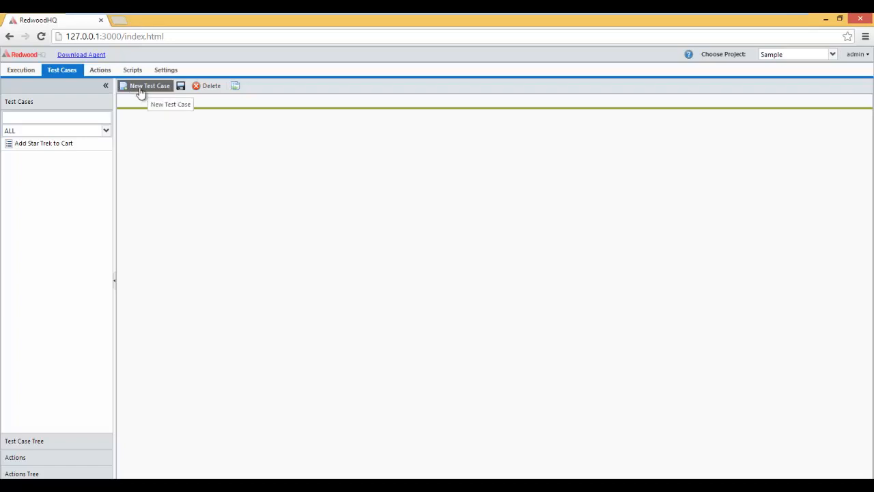
{"action": "left_click", "coordinate": [145, 84]}
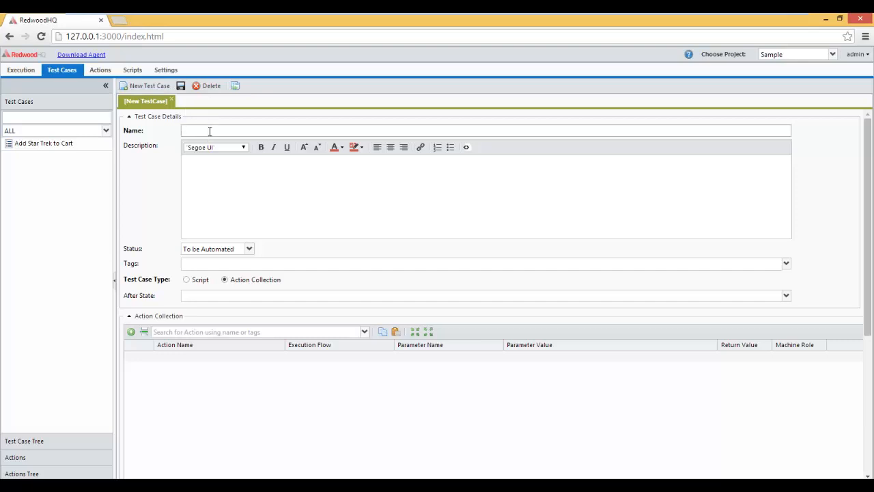
{"action": "type", "text": "Add Dune to Cart"}
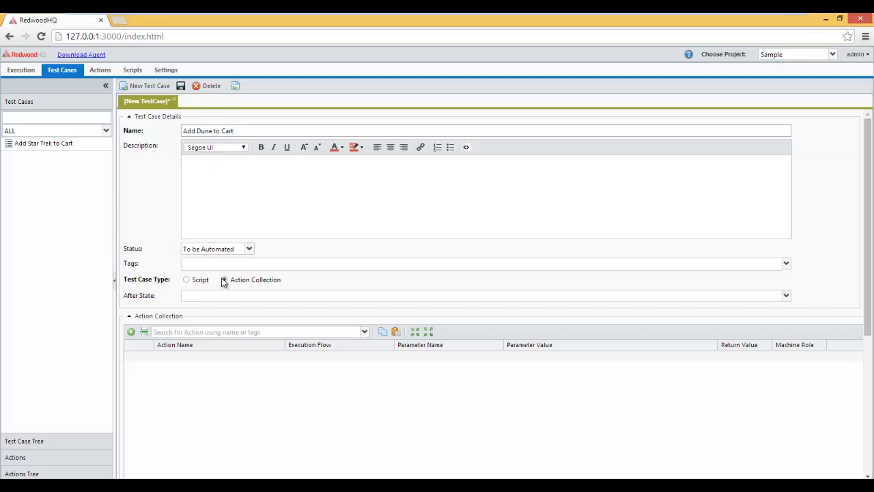
{"action": "type", "text": "a"}
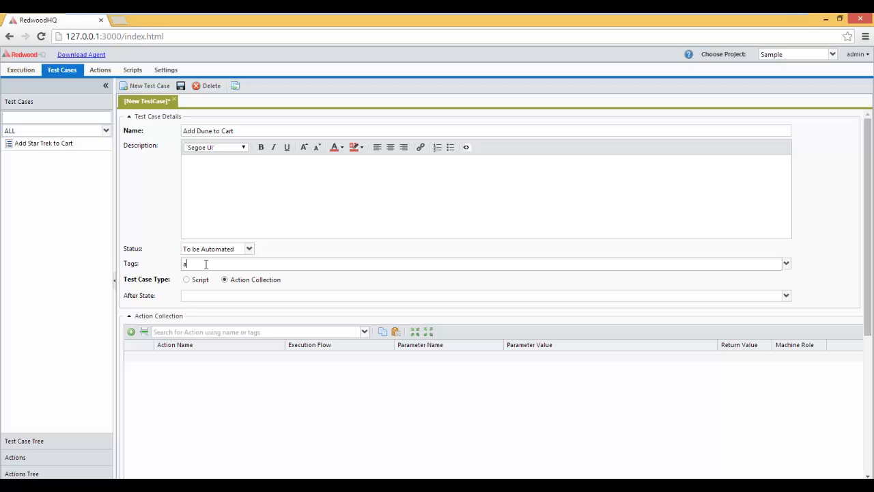
{"action": "type", "text": "amazon"}
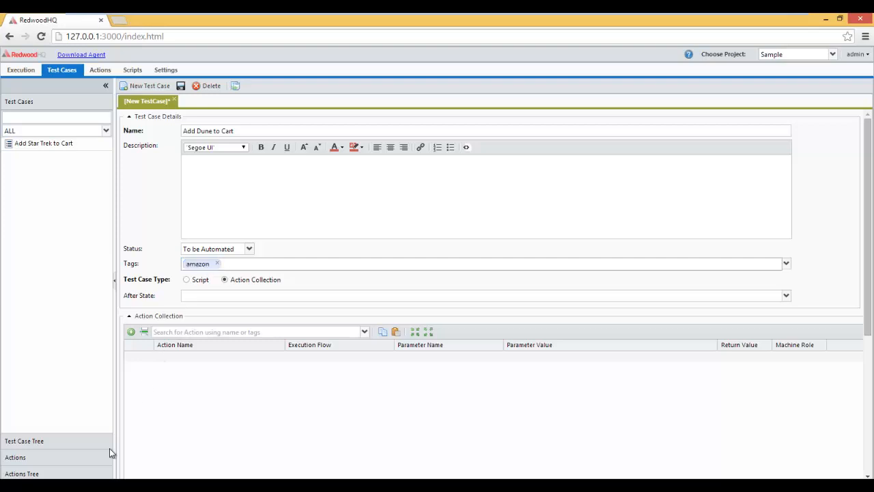
- Add Open Browser, Search Amazon, Select Item, Add to Cart and Verify Item Added to Cart from the Actions Tree
{"action": "left_click", "coordinate": [22, 472]}
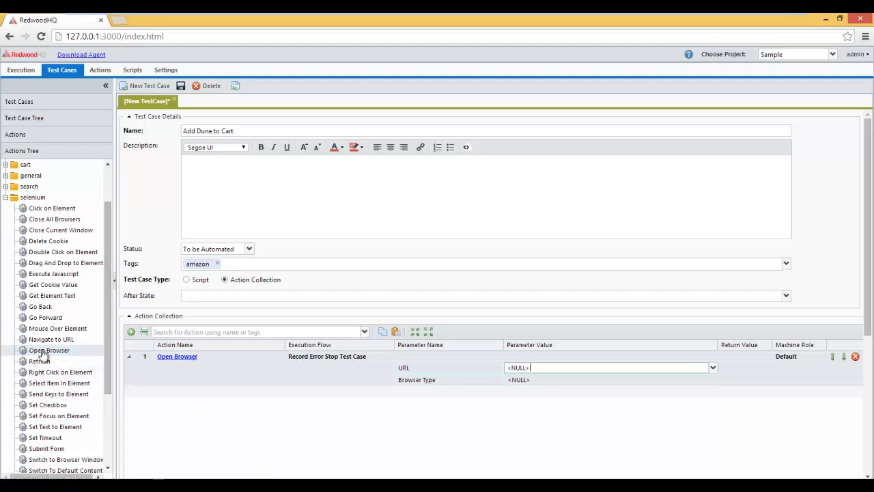
{"action": "mouse_move", "coordinate": [109, 183]}
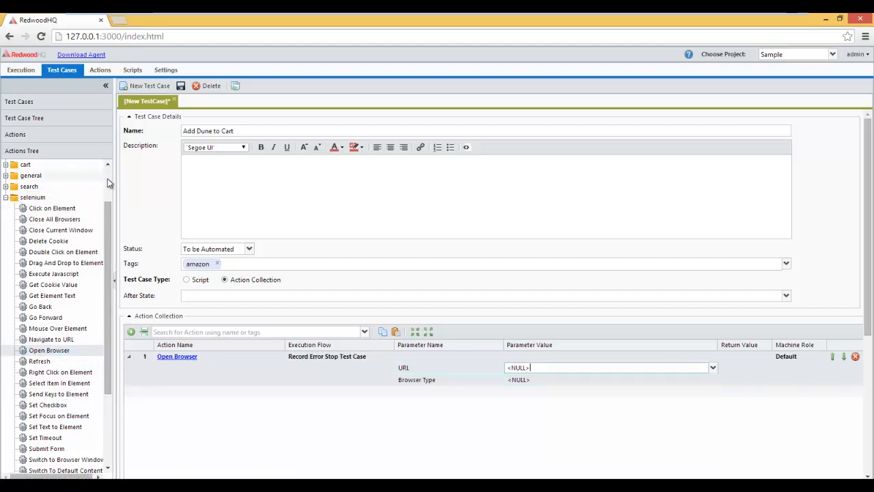
{"action": "left_click", "coordinate": [25, 164]}
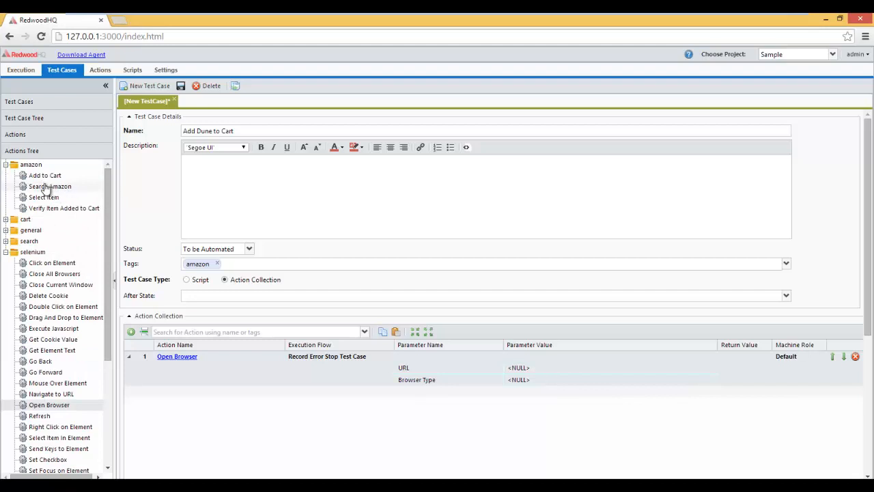
{"action": "double_click", "coordinate": [49, 185]}
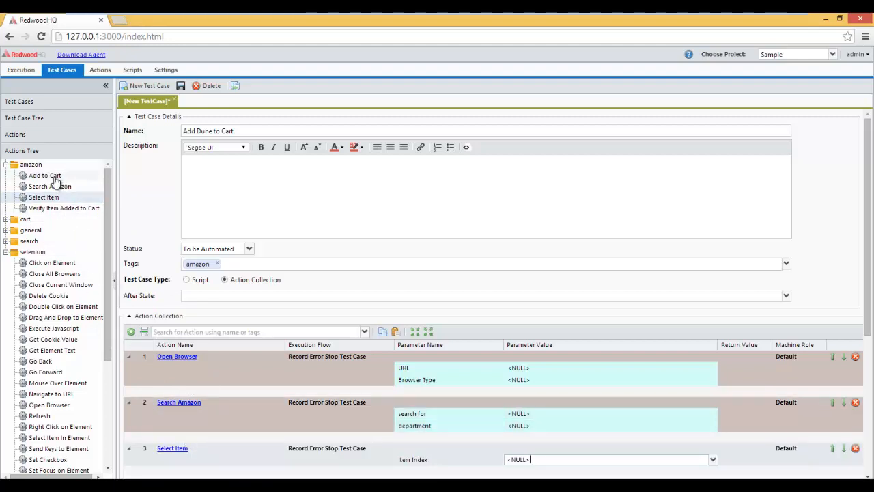
{"action": "left_click", "coordinate": [44, 174]}
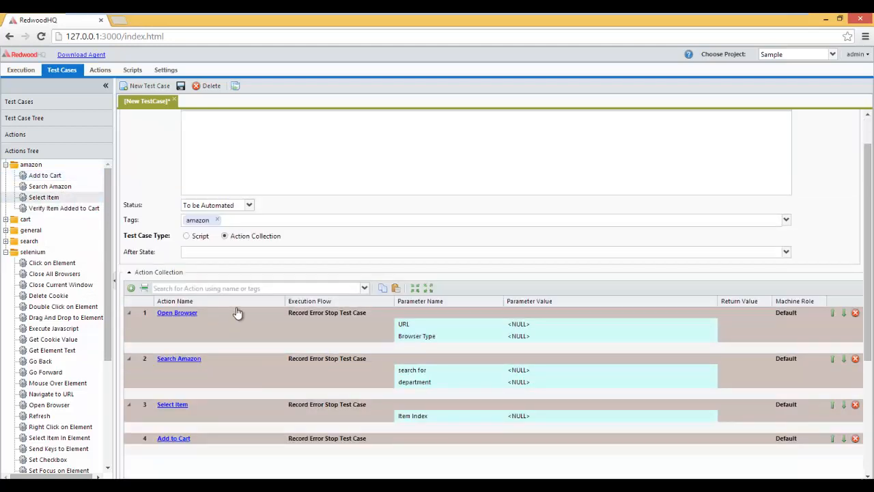
{"action": "left_click", "coordinate": [245, 286]}
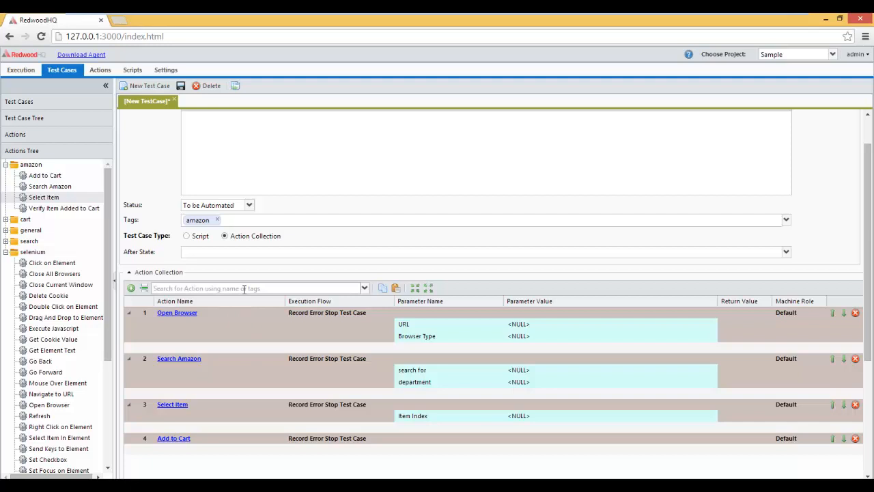
{"action": "type", "text": "verify it"}
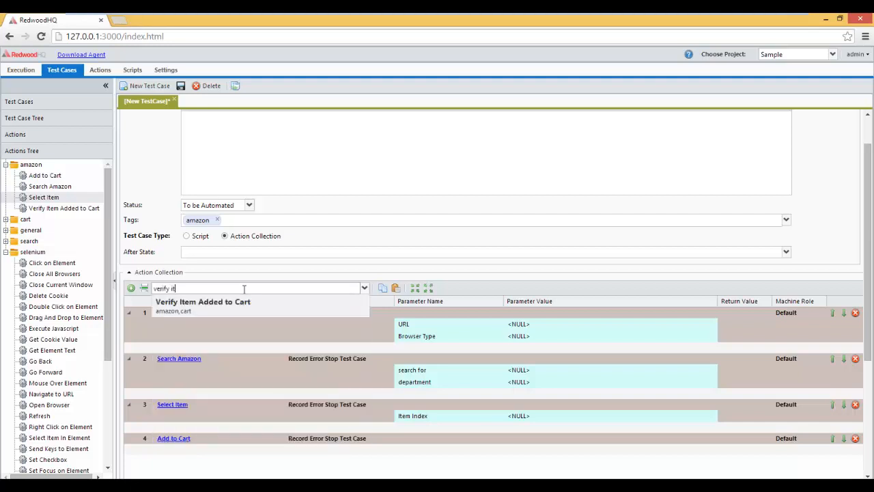
{"action": "left_click", "coordinate": [202, 306]}
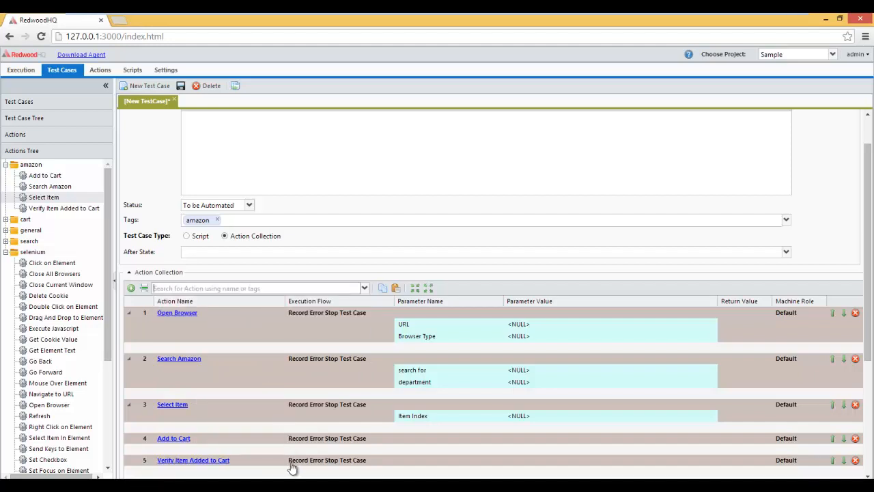
{"action": "mouse_move", "coordinate": [519, 369]}
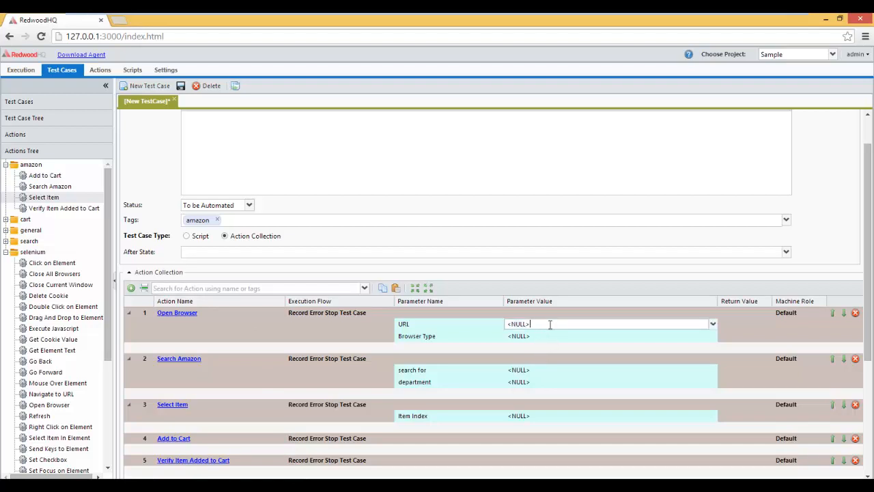
{"action": "type", "text": "www.amazon.com"}
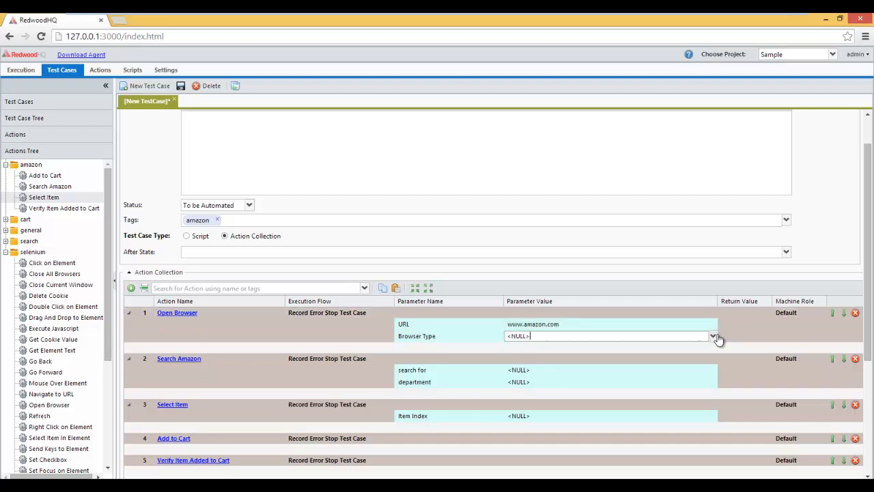
{"action": "left_click", "coordinate": [713, 336]}
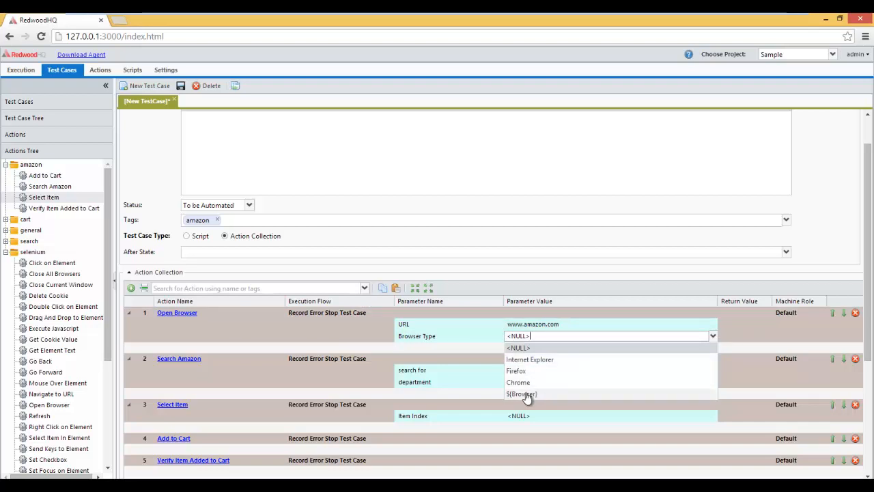
{"action": "left_click", "coordinate": [521, 393]}
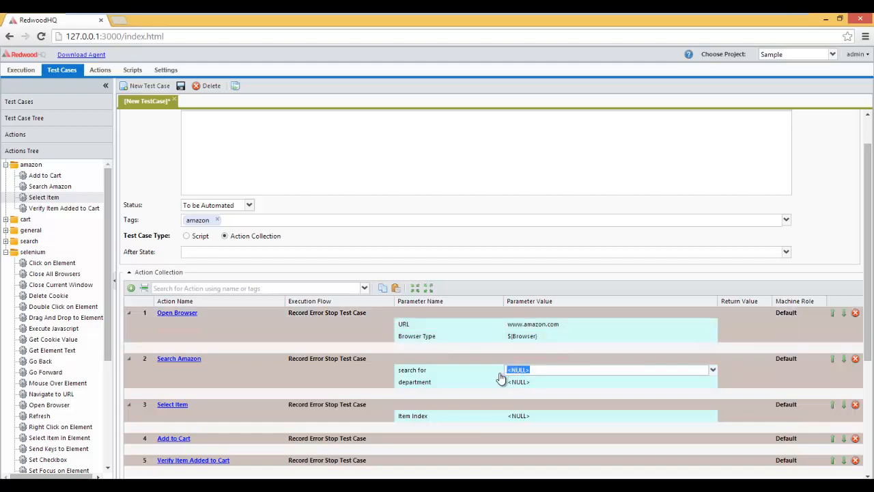
{"action": "type", "text": "Dune pap"}
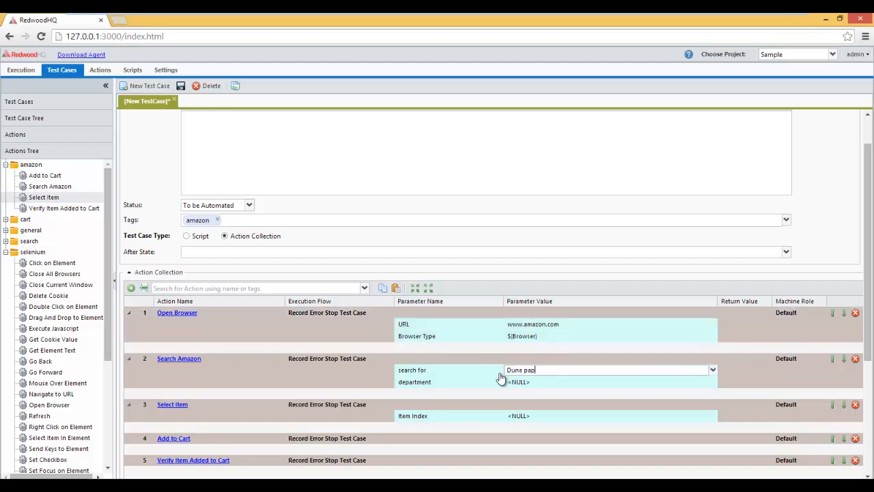
{"action": "type", "text": "erback"}
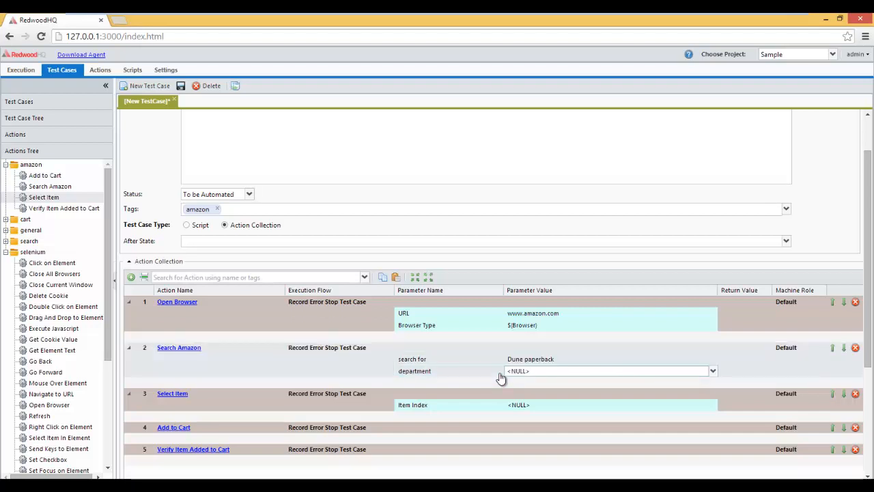
{"action": "type", "text": "Books"}
{"action": "left_click", "coordinate": [611, 404]}
{"action": "type", "text": "0"}
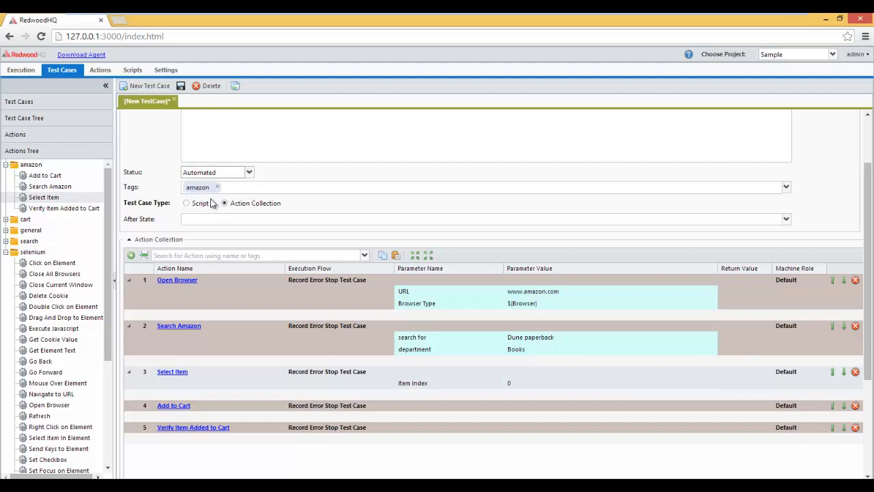
{"action": "mouse_move", "coordinate": [180, 85]}
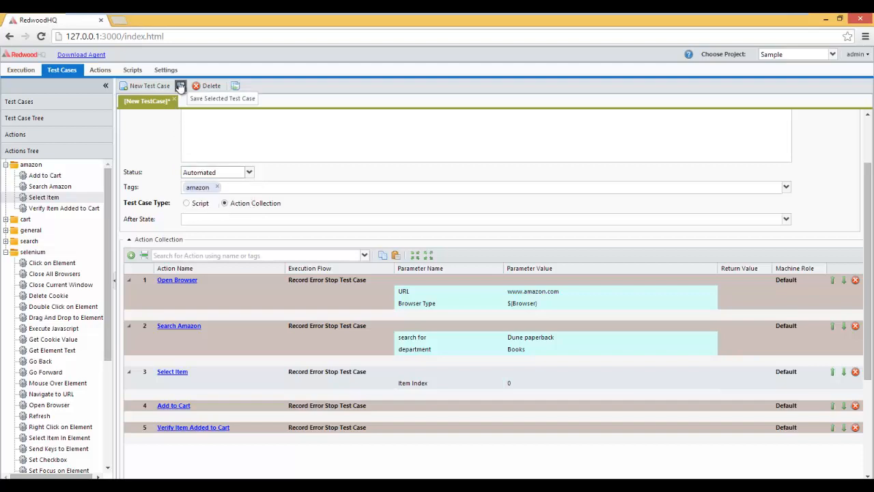
{"action": "left_click", "coordinate": [180, 85]}
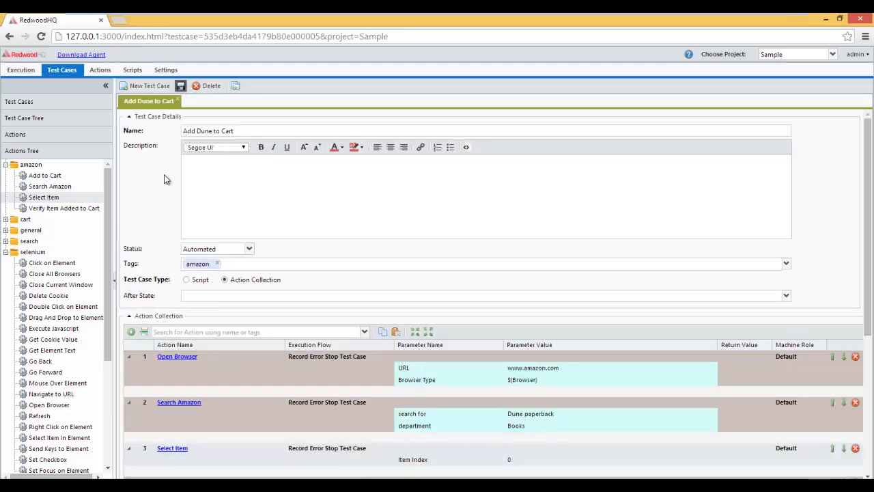
{"action": "mouse_move", "coordinate": [157, 198]}
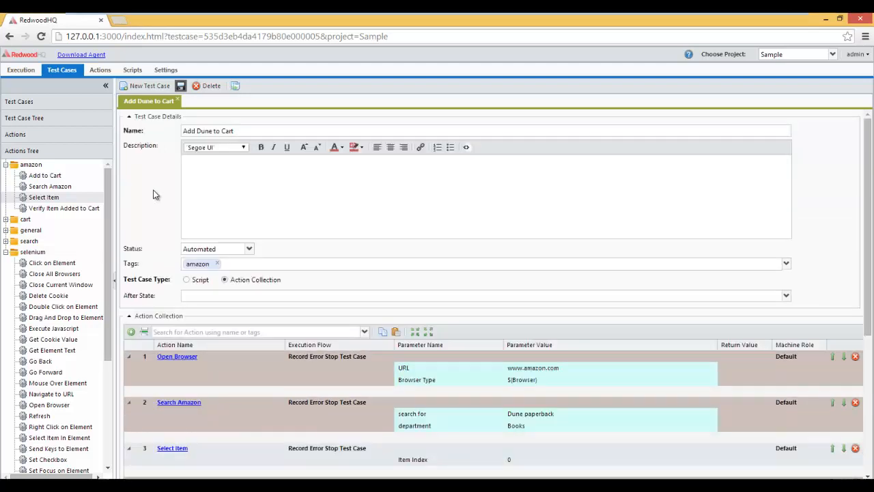
- Include Add Dune to Cart in the Amazon Shopping test set, save it, and return to Executions
{"action": "left_click", "coordinate": [22, 70]}
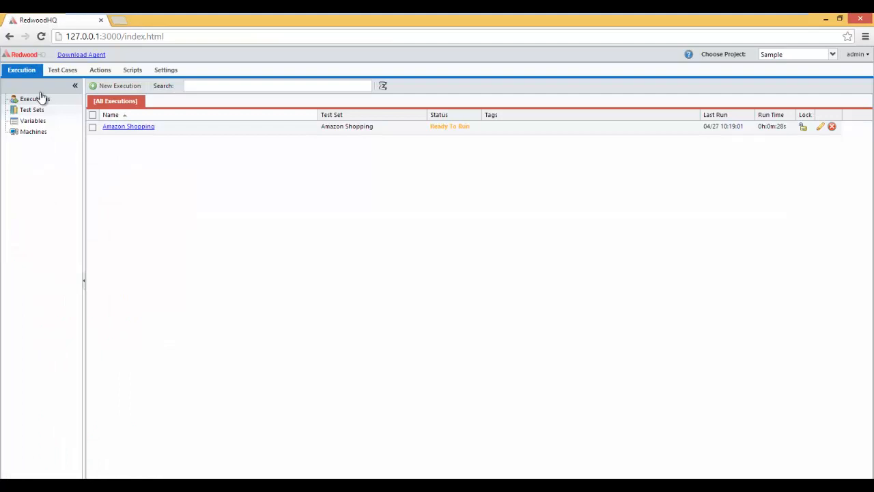
{"action": "left_click", "coordinate": [32, 110]}
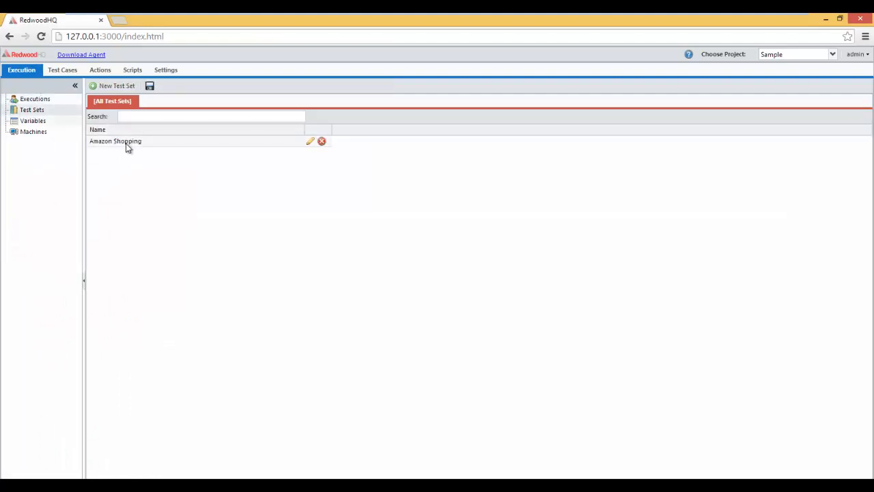
{"action": "left_click", "coordinate": [115, 141]}
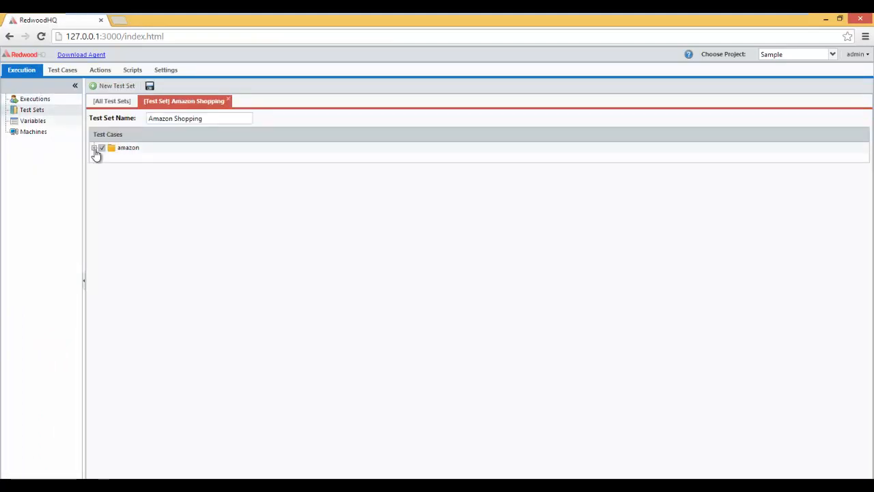
{"action": "left_click", "coordinate": [95, 148]}
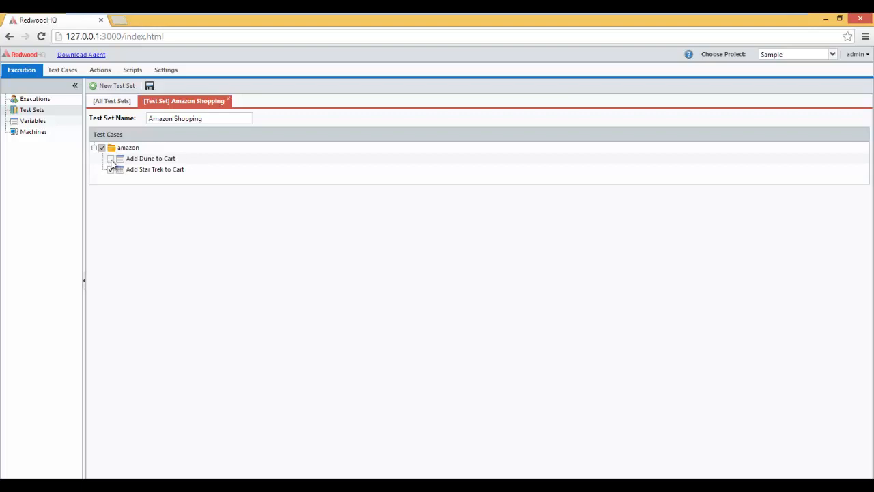
{"action": "left_click", "coordinate": [109, 158]}
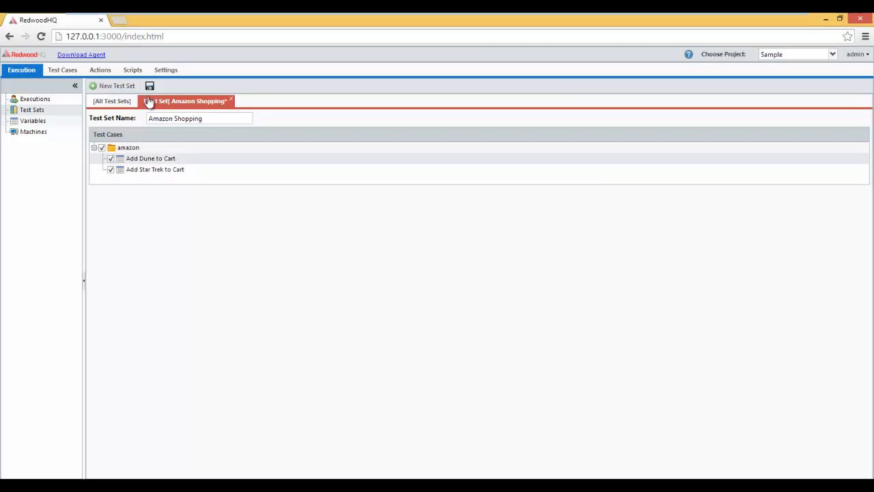
{"action": "left_click", "coordinate": [151, 84]}
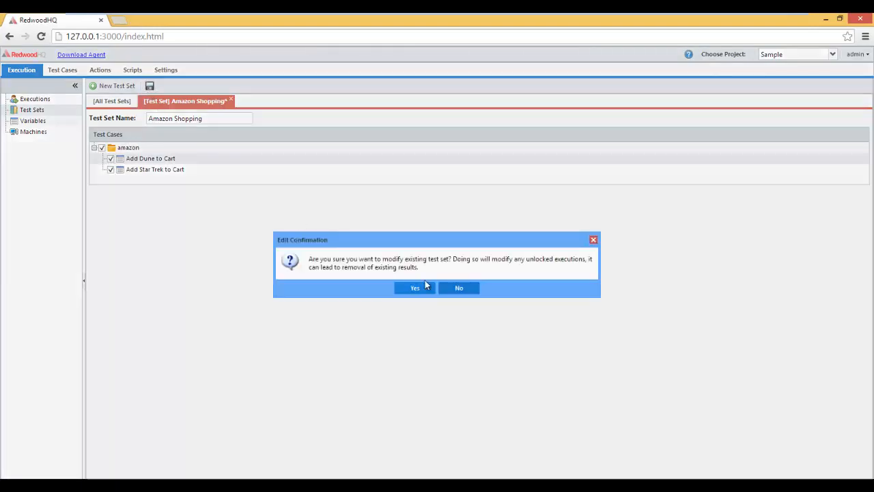
{"action": "left_click", "coordinate": [415, 286]}
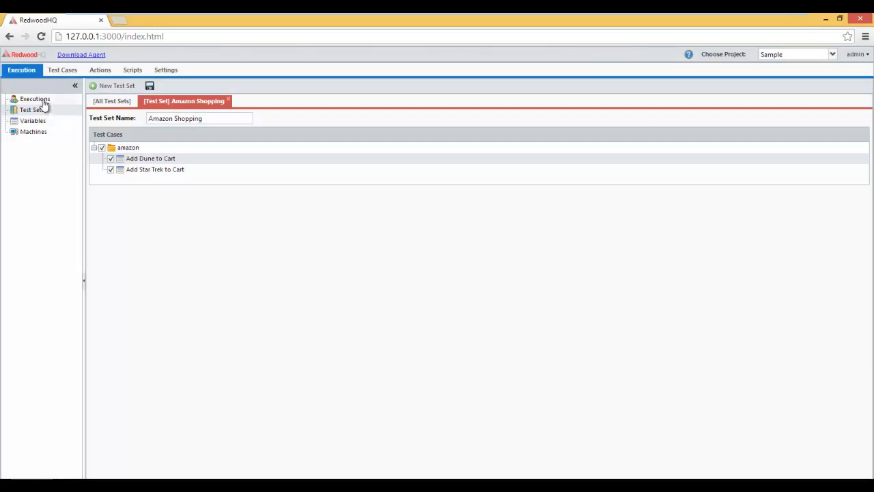
{"action": "left_click", "coordinate": [35, 98]}
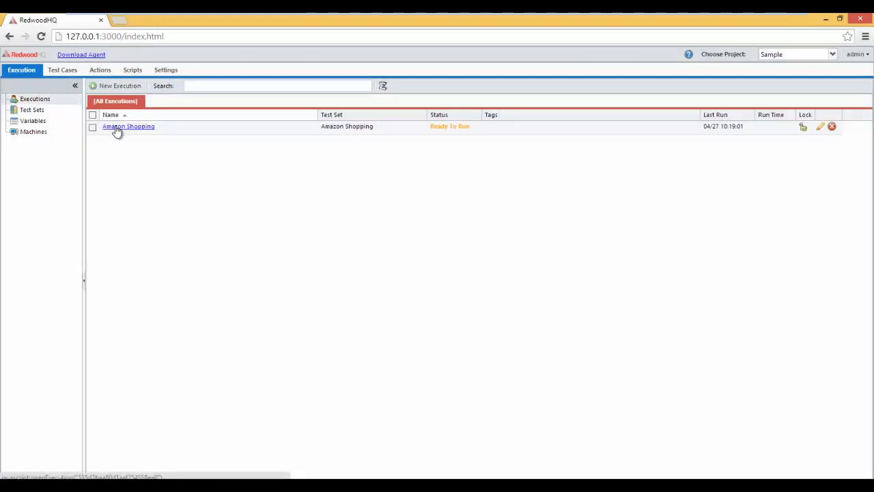
- Run the Amazon Shopping execution with Add Dune to Cart on machine 127.0.0.1
{"action": "left_click", "coordinate": [93, 127]}
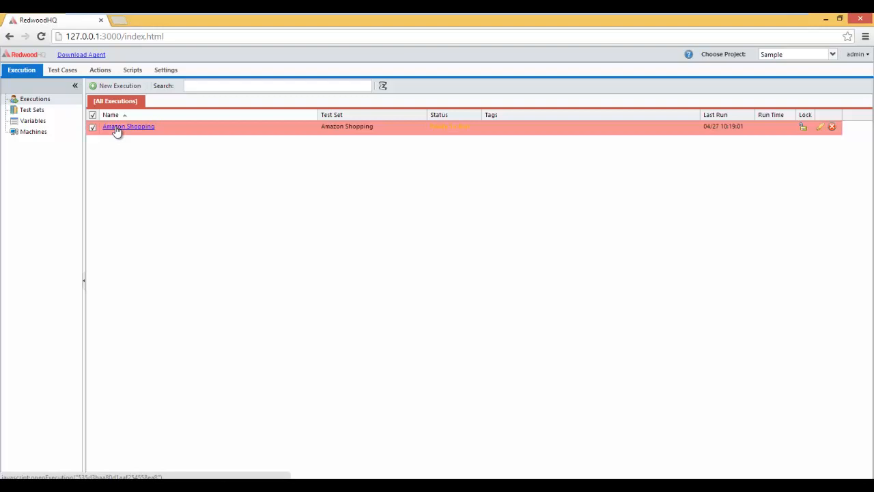
{"action": "left_click", "coordinate": [128, 126]}
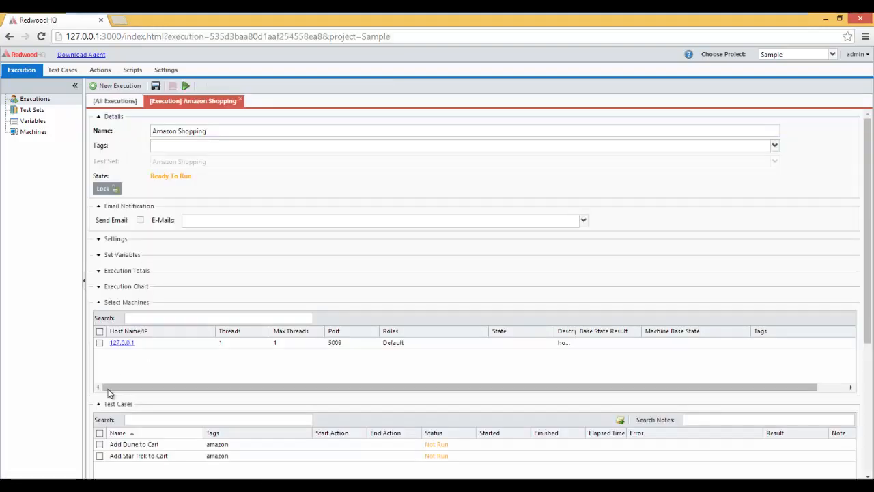
{"action": "left_click", "coordinate": [100, 444]}
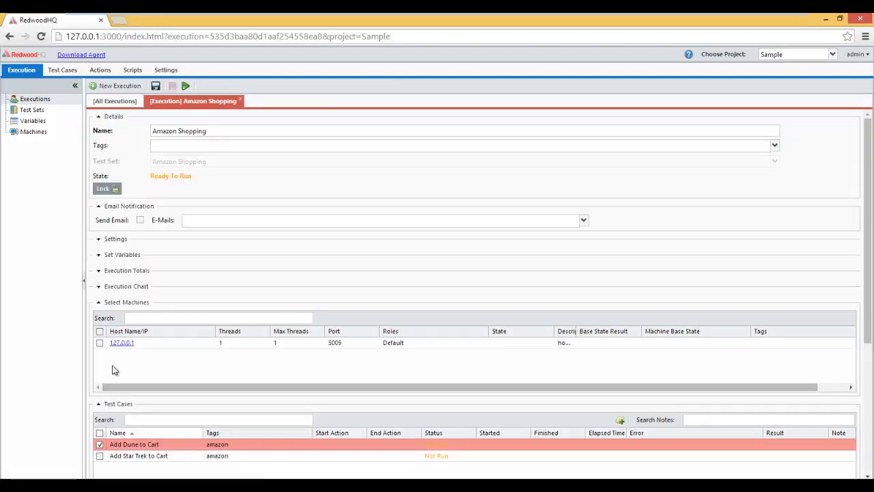
{"action": "left_click", "coordinate": [122, 254]}
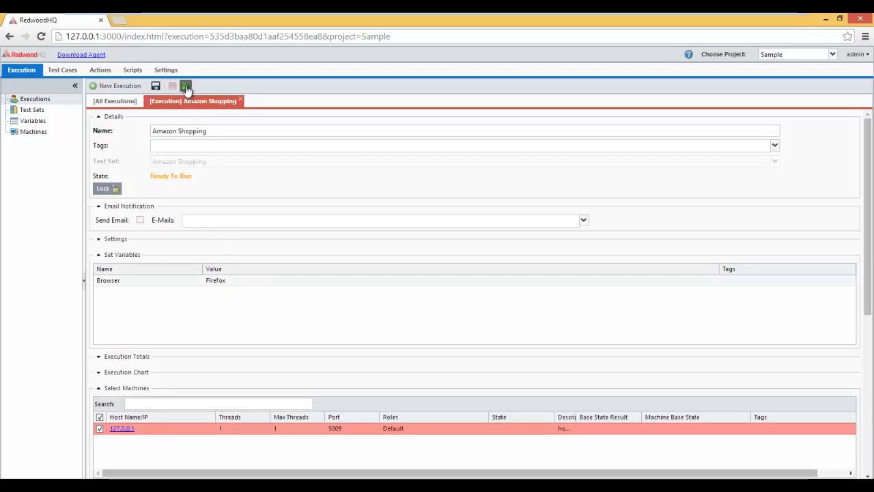
{"action": "left_click", "coordinate": [186, 84]}
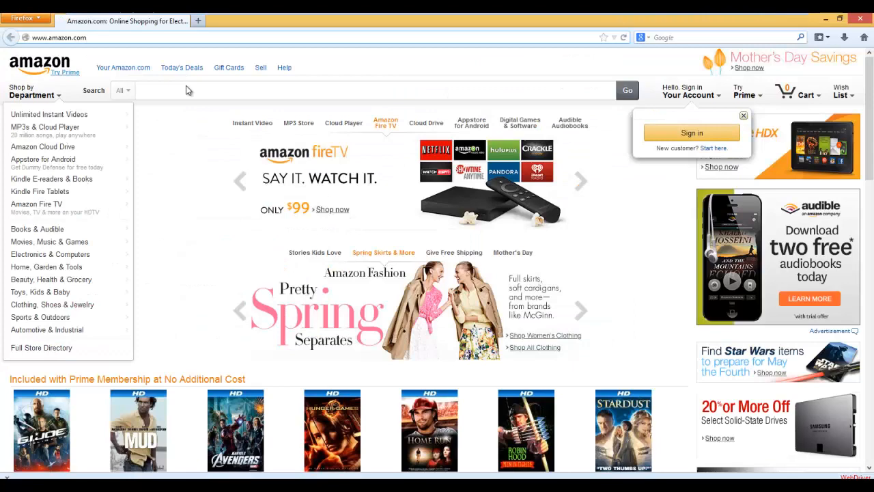
- Automated run searches Amazon Books for 'Dune paperback', opens the Dune result and adds it to the cart
{"action": "type", "text": "Dune paperback"}
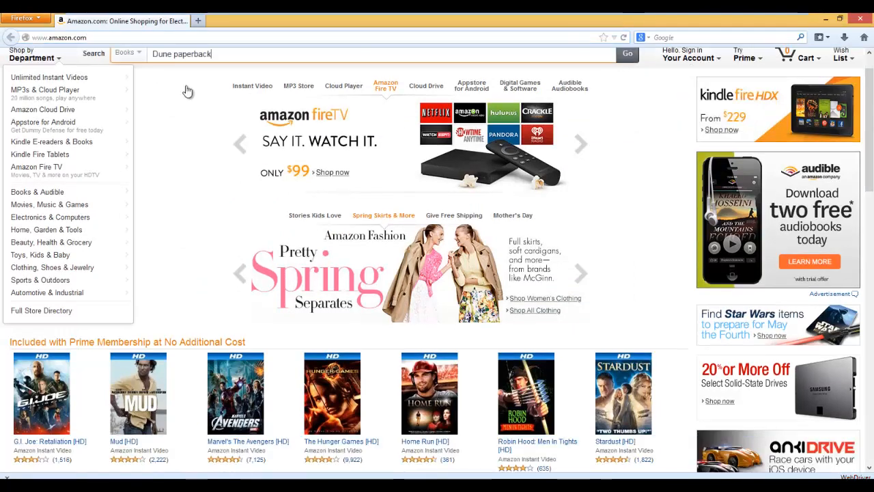
{"action": "left_click", "coordinate": [626, 54]}
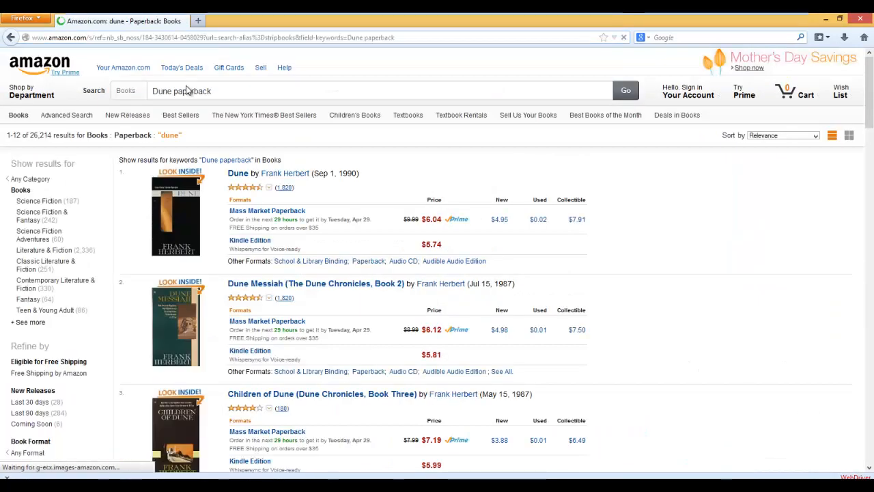
{"action": "left_click", "coordinate": [237, 172]}
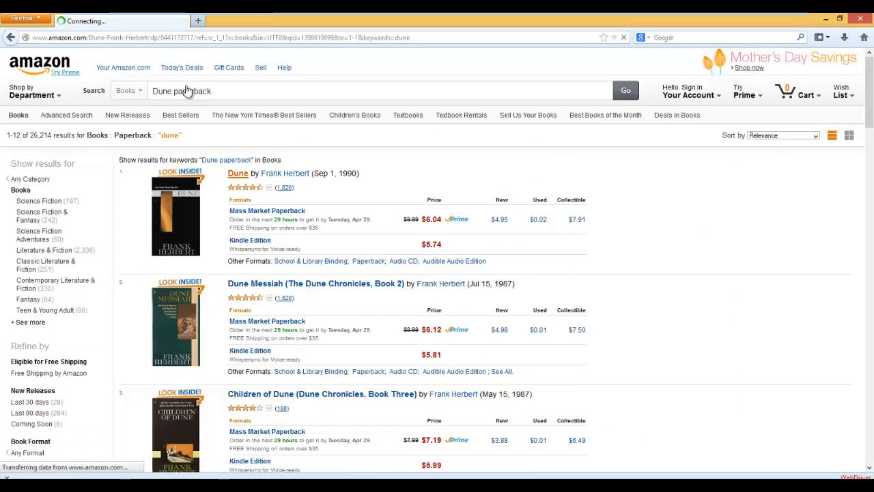
{"action": "left_click", "coordinate": [237, 172]}
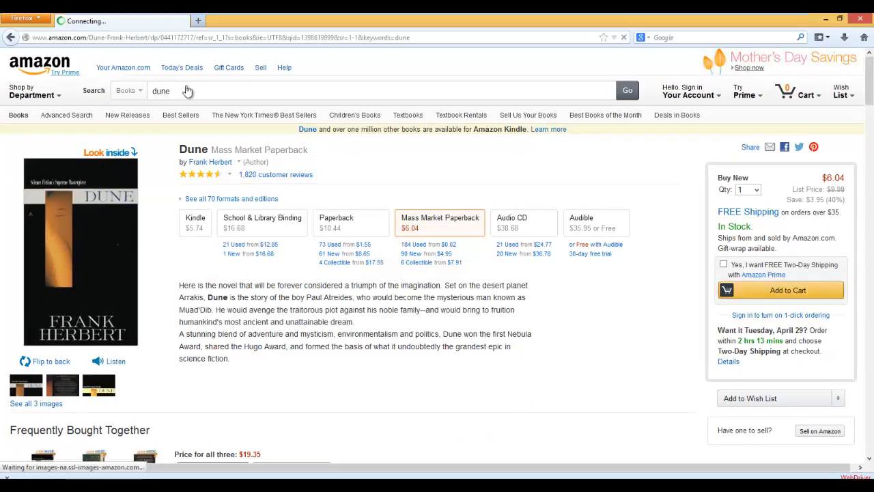
{"action": "left_click", "coordinate": [781, 290]}
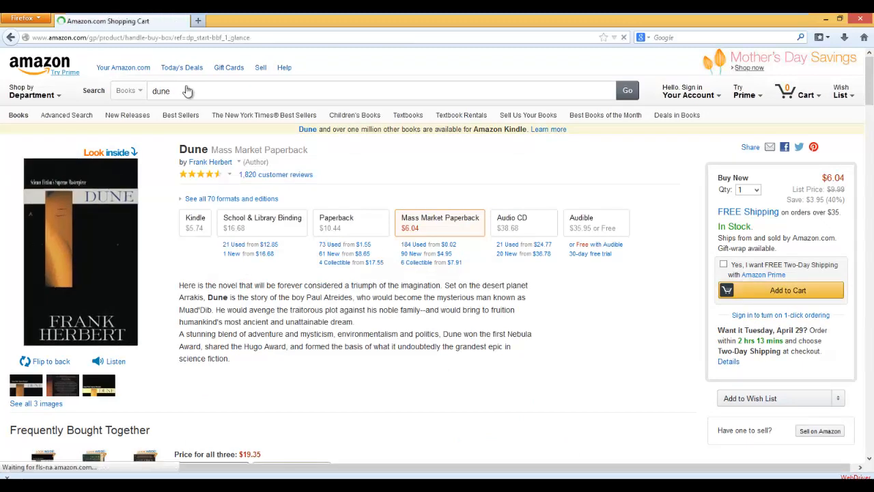
{"action": "left_click", "coordinate": [781, 290]}
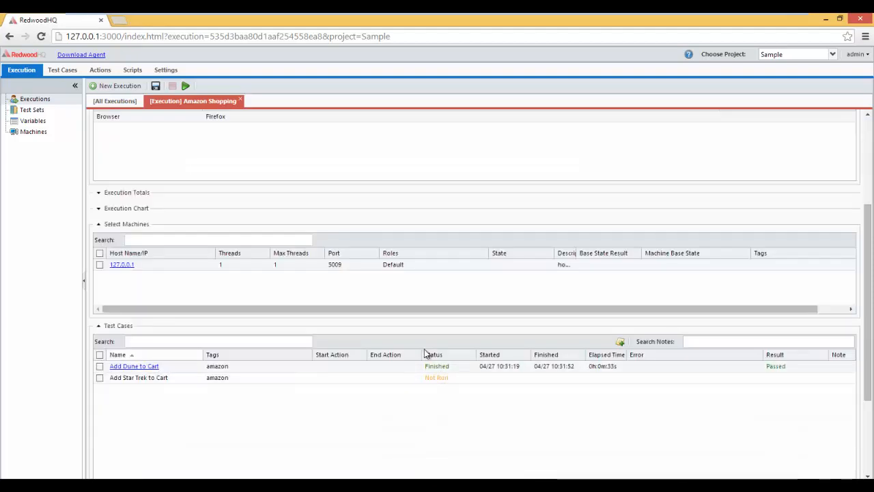
{"action": "mouse_move", "coordinate": [188, 131]}
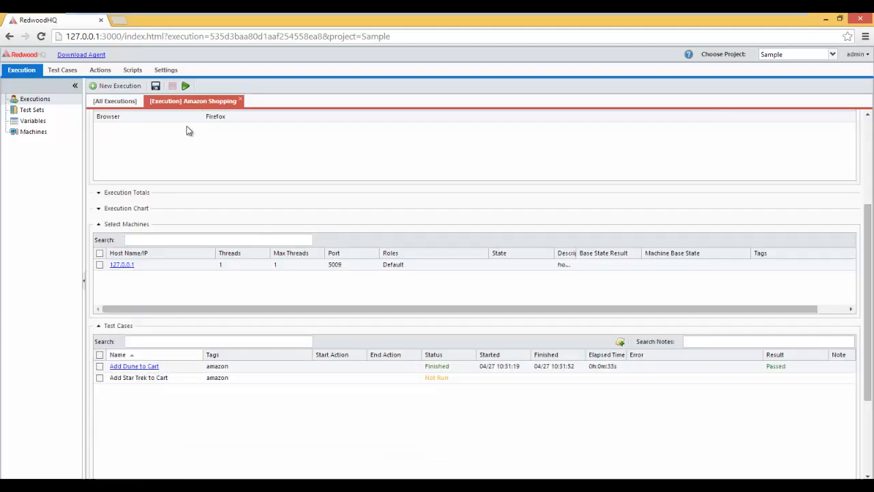